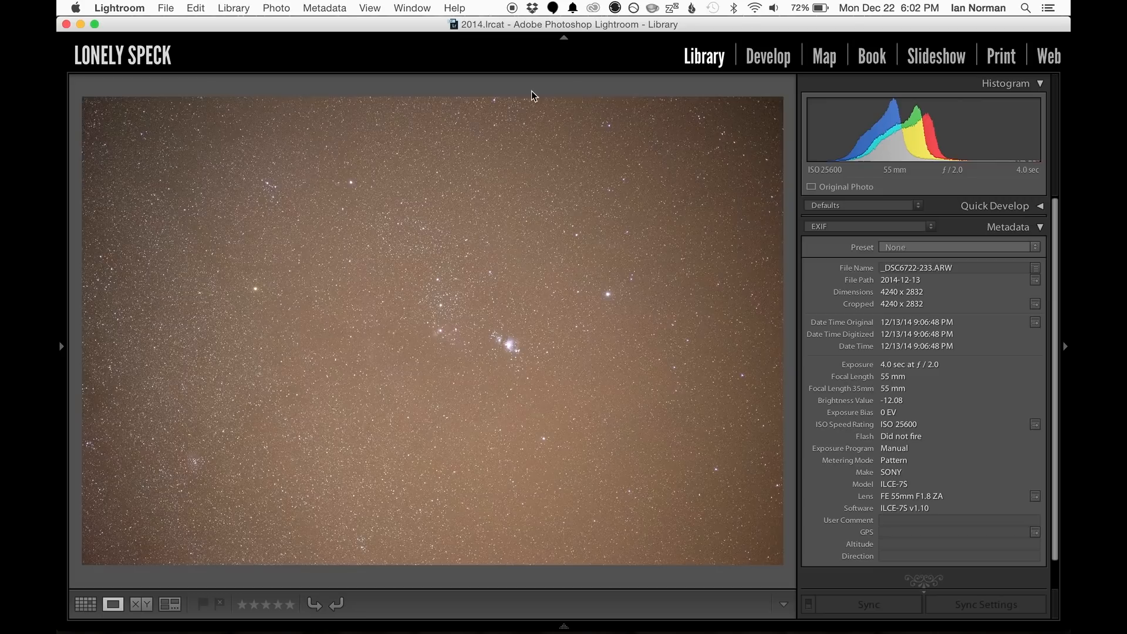
In Develop, set Vibrance and Saturation to +100 and lower Temp to about 3311K.
click(767, 56)
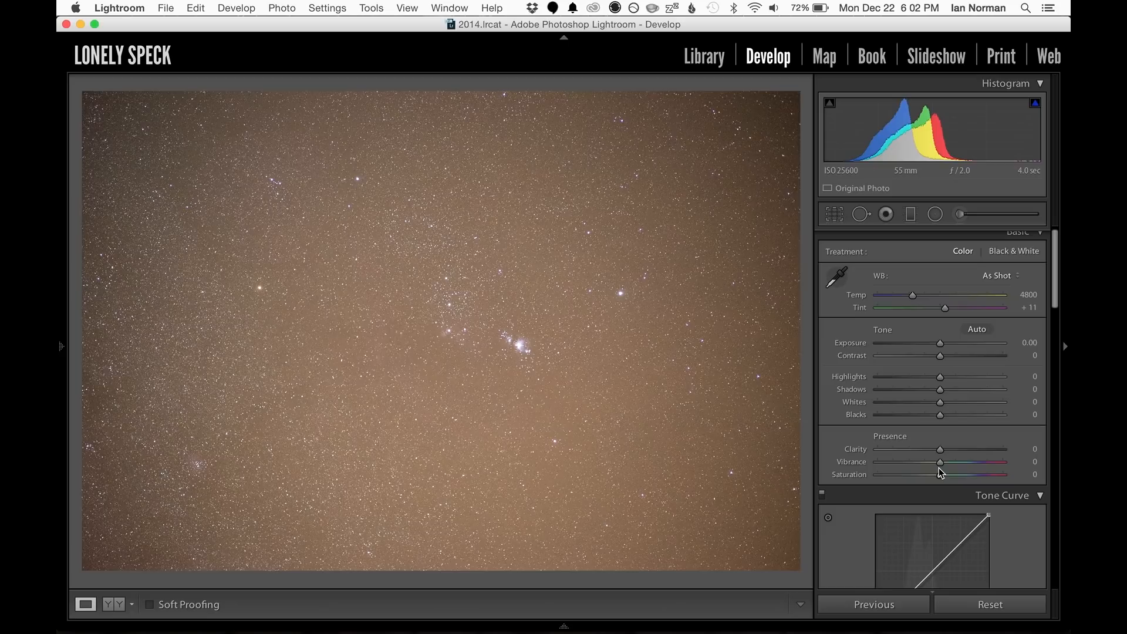
drag(941, 462, 1004, 462)
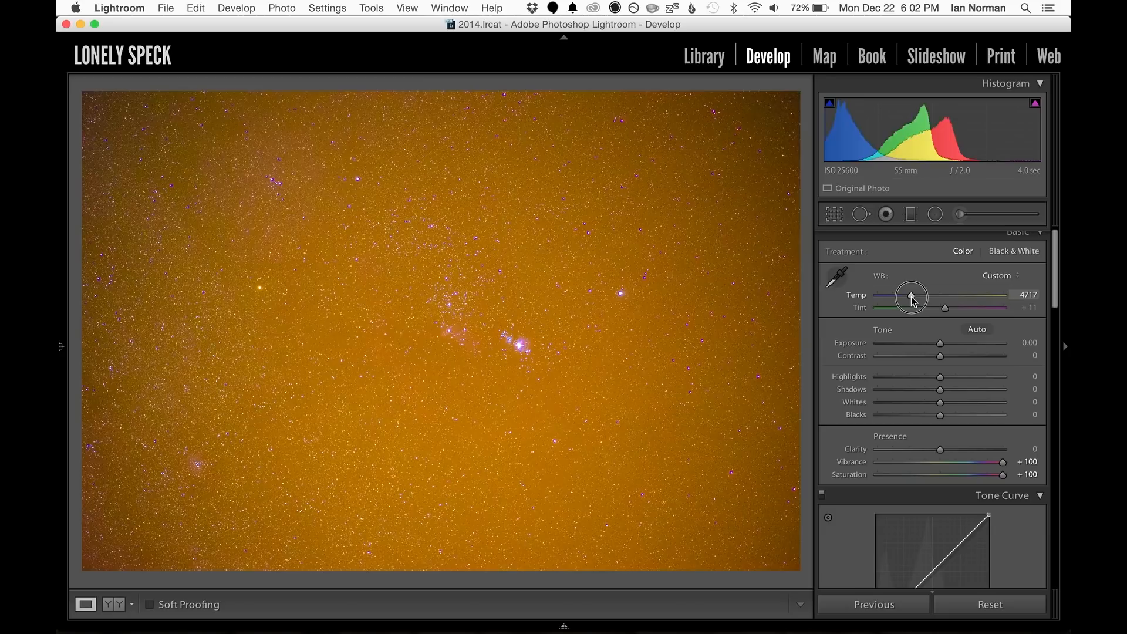
drag(912, 298, 890, 297)
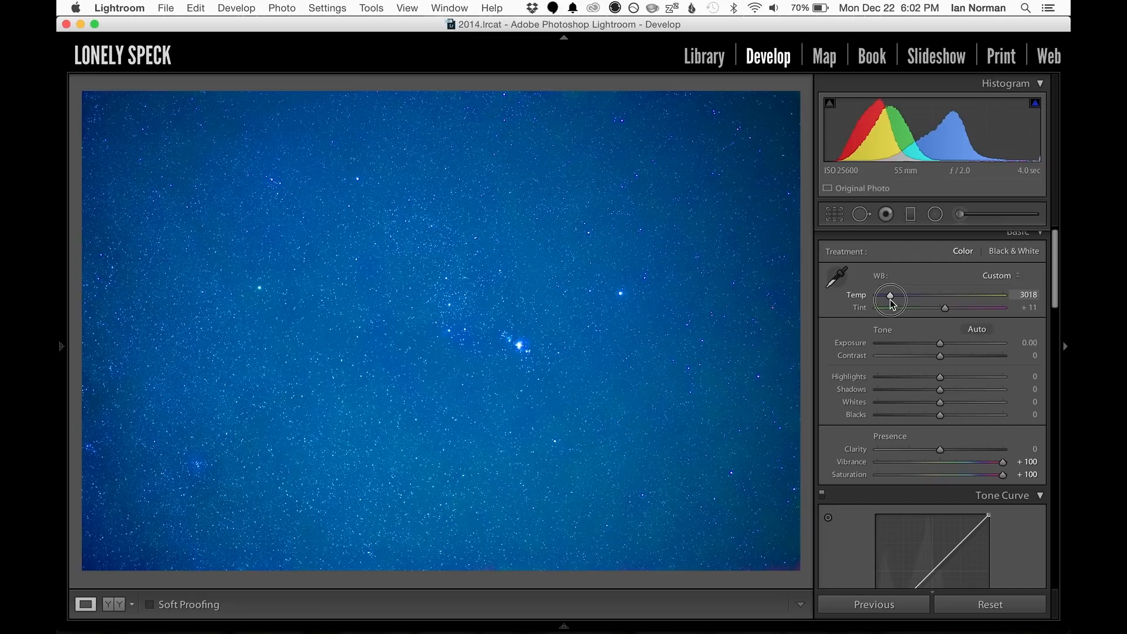
drag(889, 298, 897, 298)
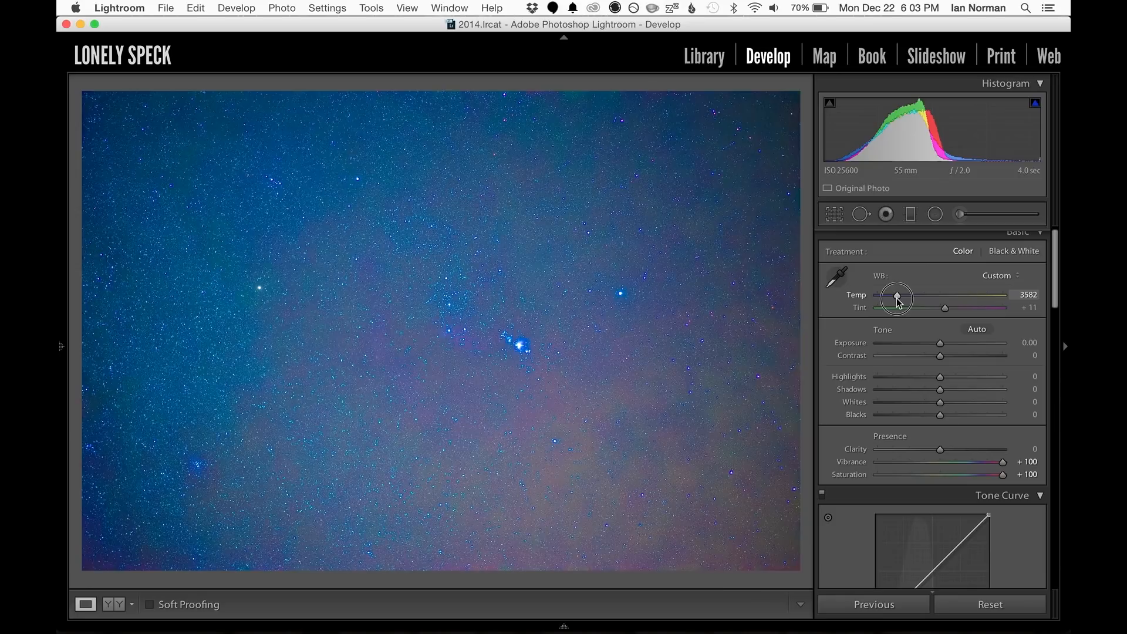
drag(897, 297, 891, 298)
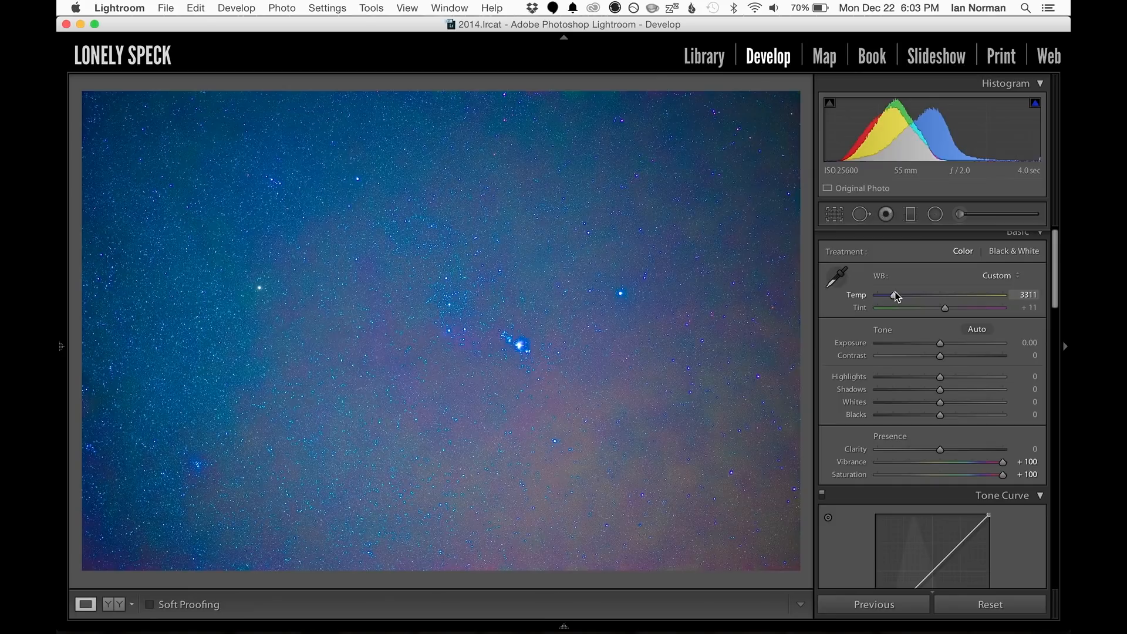
Apply a diagonal graduated filter with Temp around +19 across the star sky.
click(910, 214)
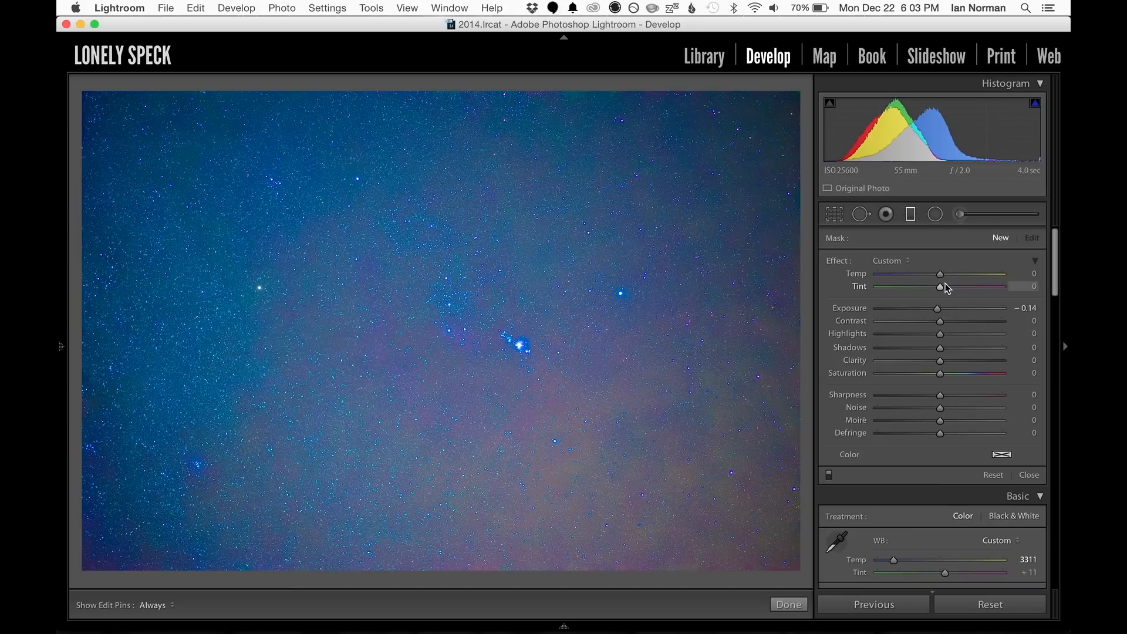
drag(939, 274, 955, 274)
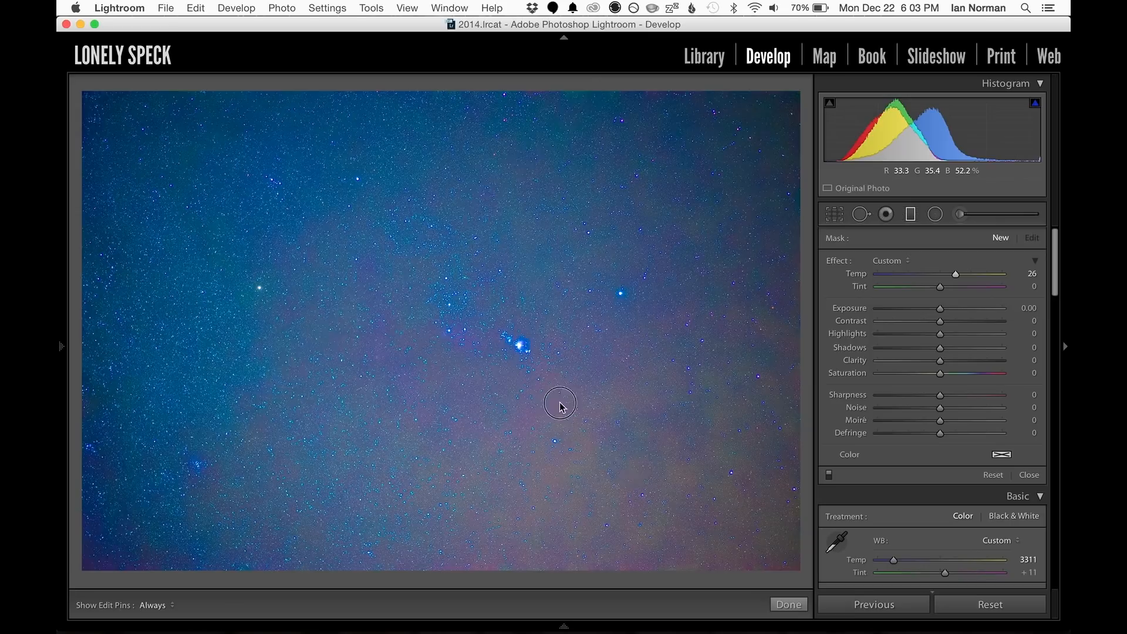
drag(955, 274, 946, 274)
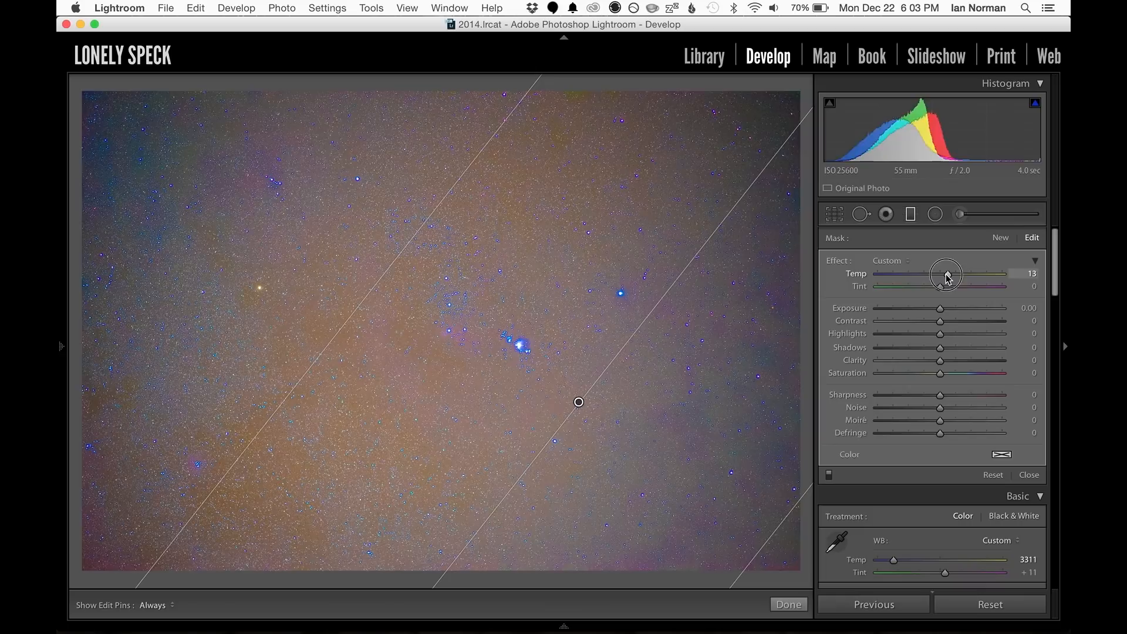
drag(945, 274, 954, 274)
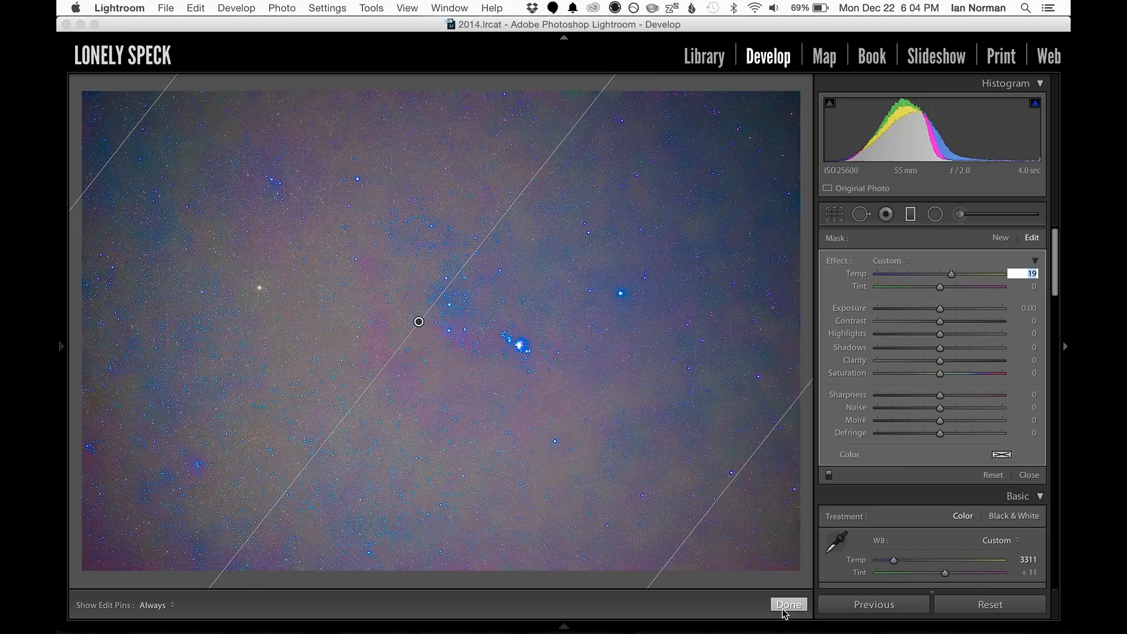
click(789, 604)
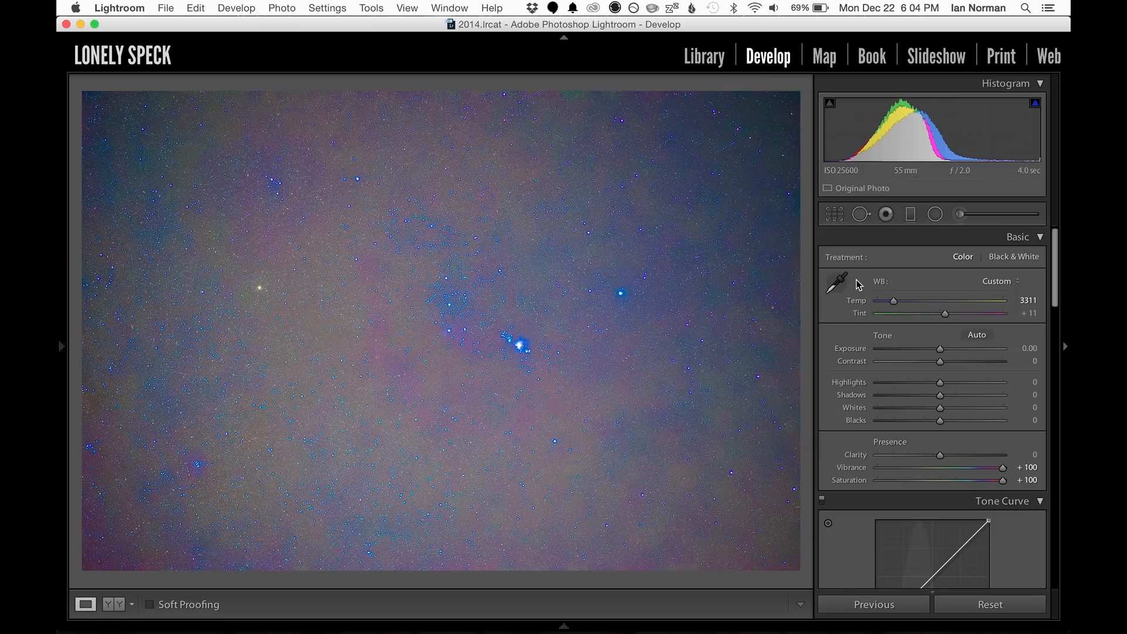
mouse_move(1024, 439)
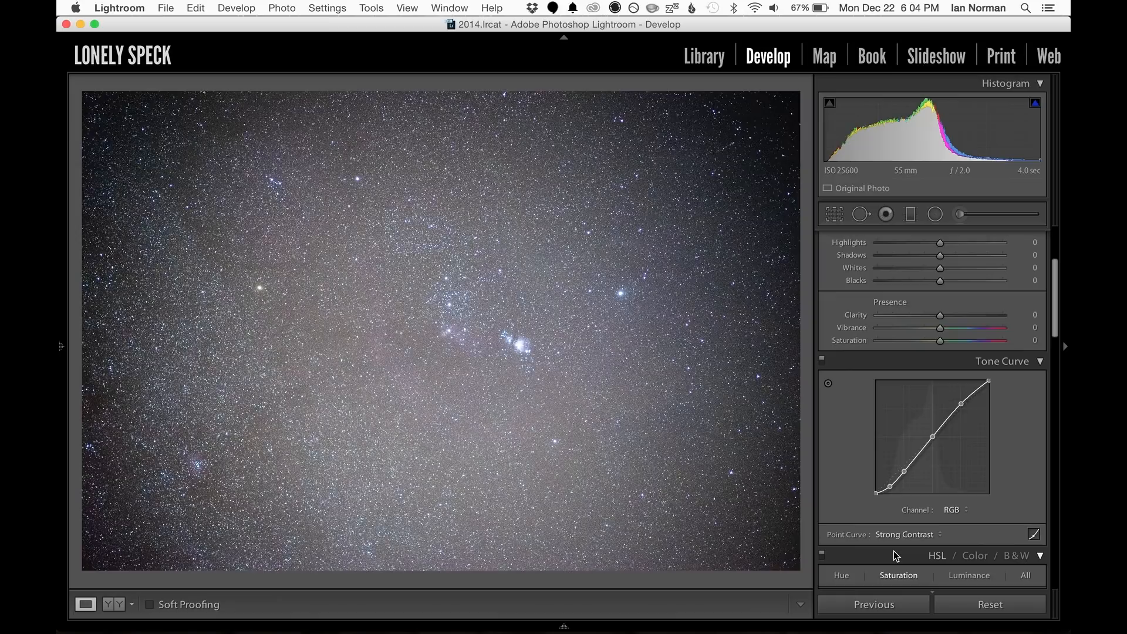
Raise the Lens Vignetting Amount to brighten the darkened corners.
scroll(down, 3)
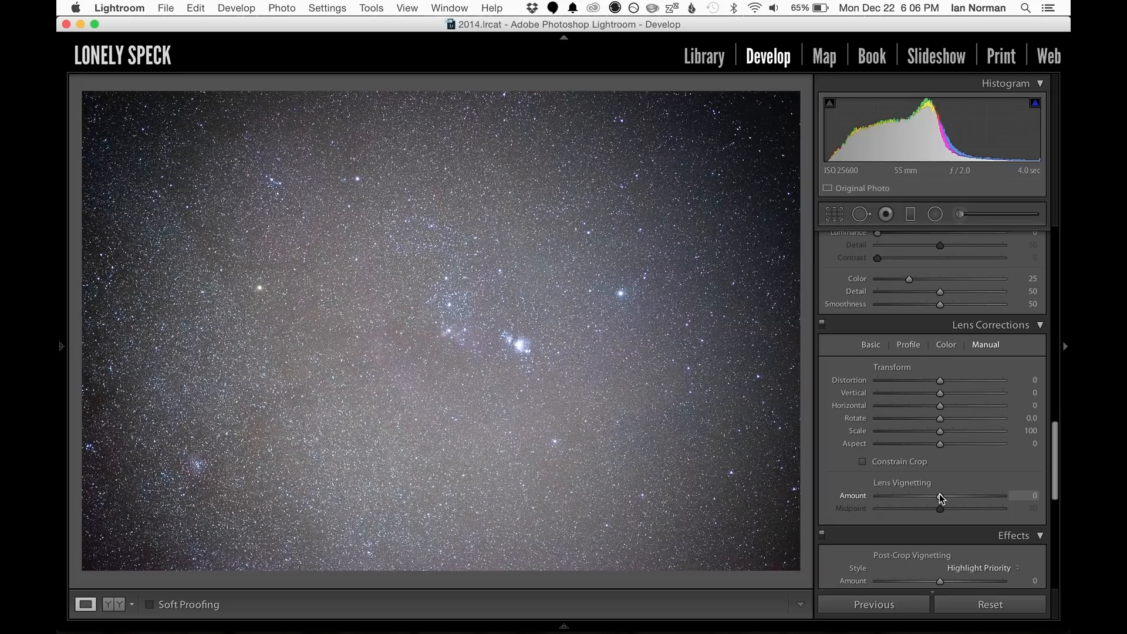
drag(939, 495, 983, 495)
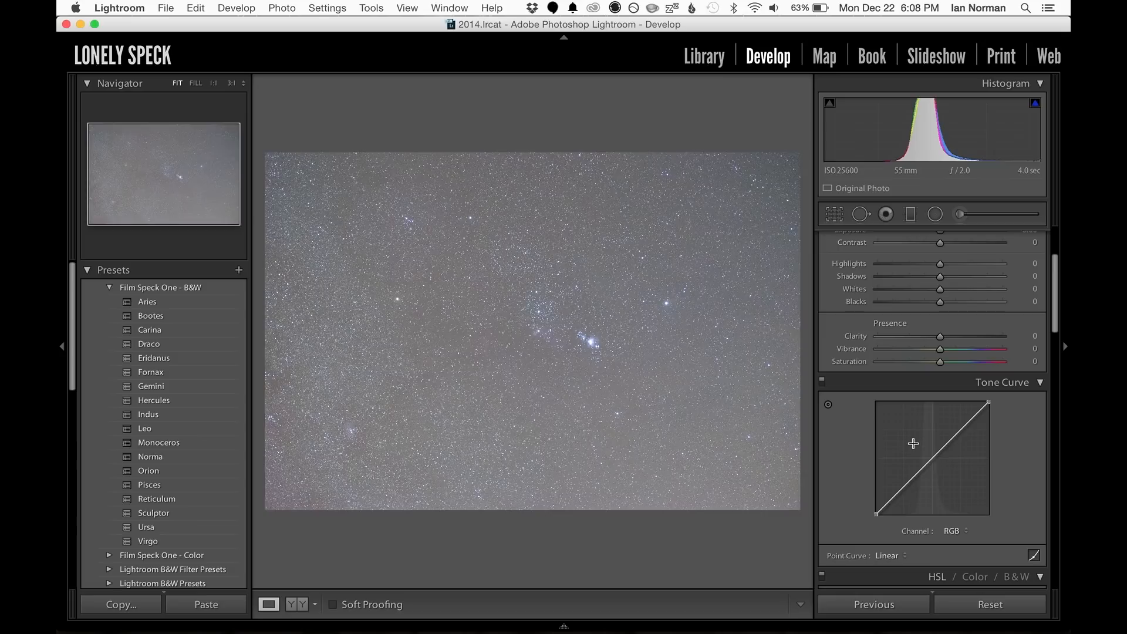
Sync the develop settings to all 32 frames in the grid and bring up Edit In options.
click(703, 56)
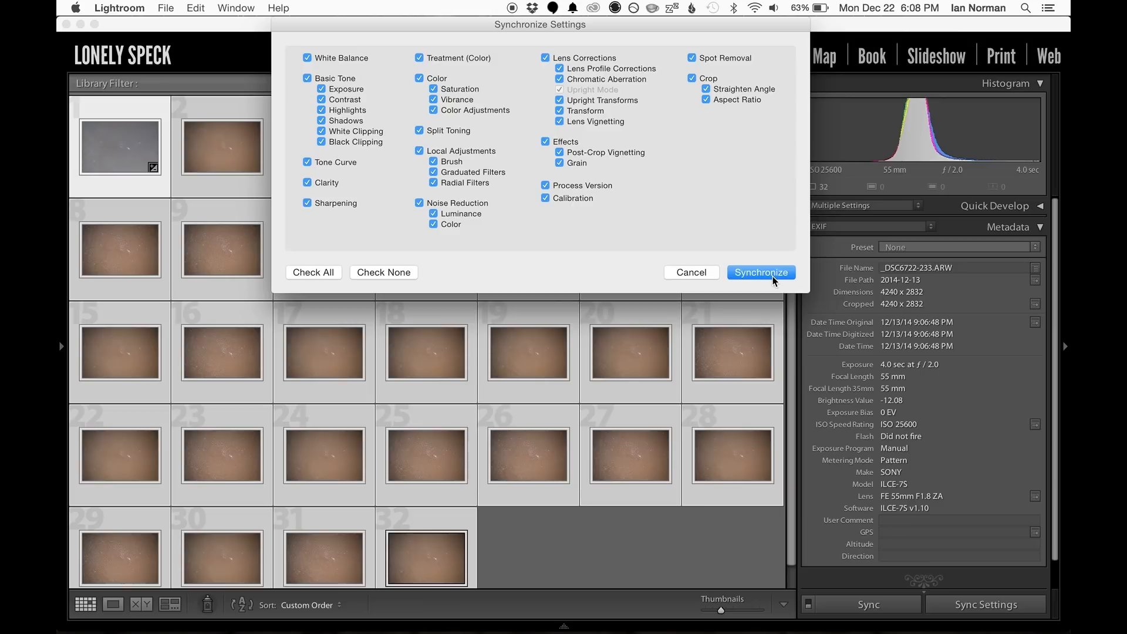
click(761, 272)
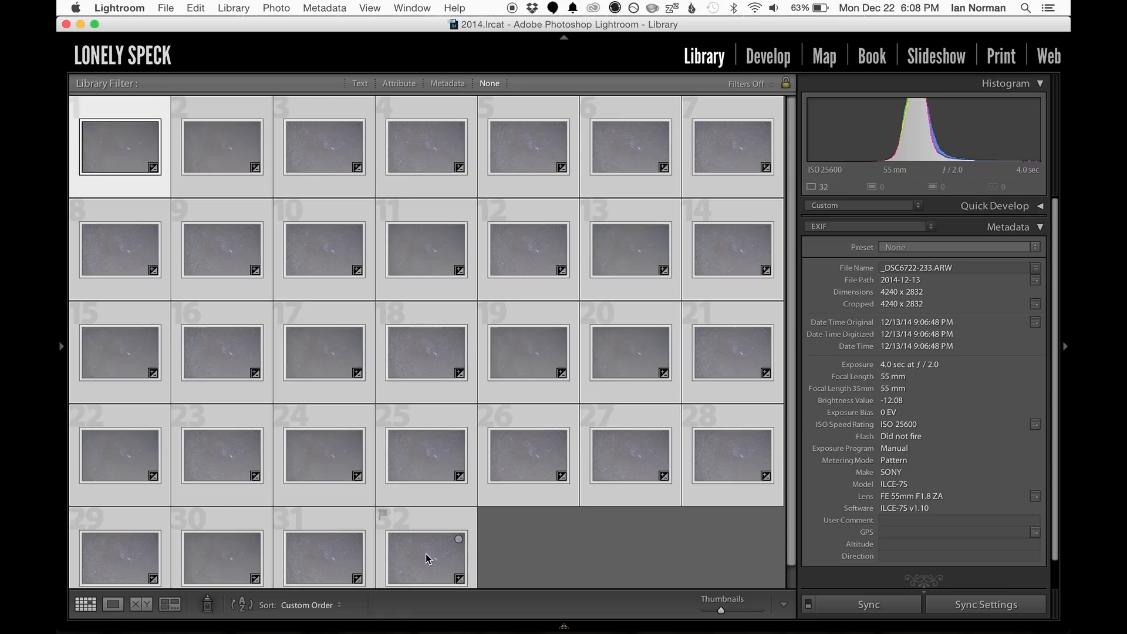
right_click(426, 547)
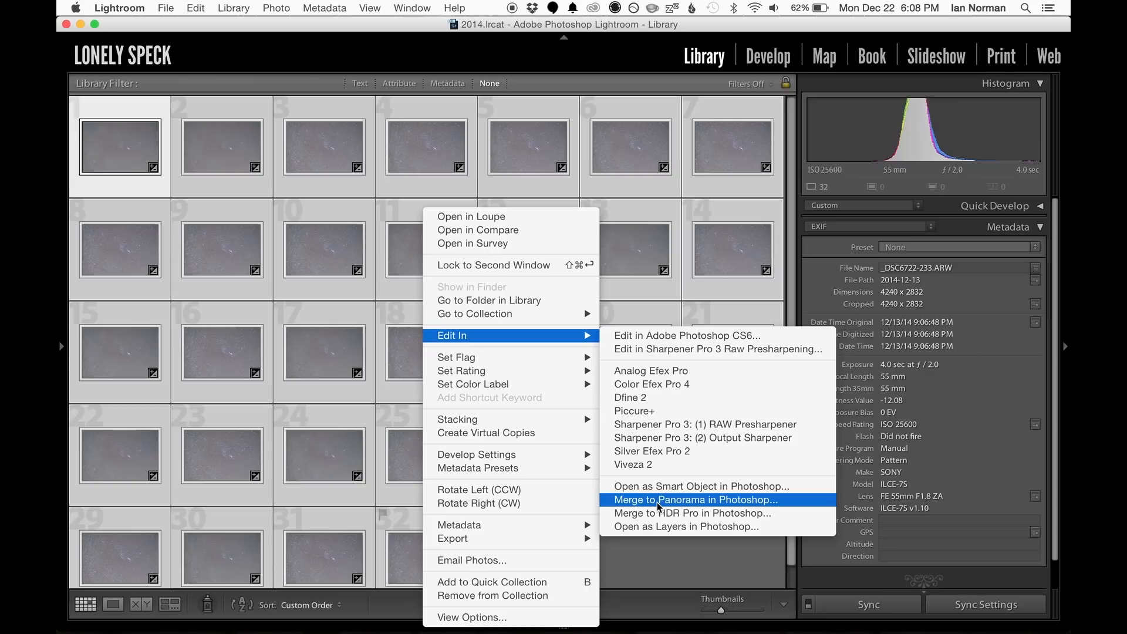
Open the frames as Photoshop layers and combine them with a Smart Object stack mode.
click(693, 499)
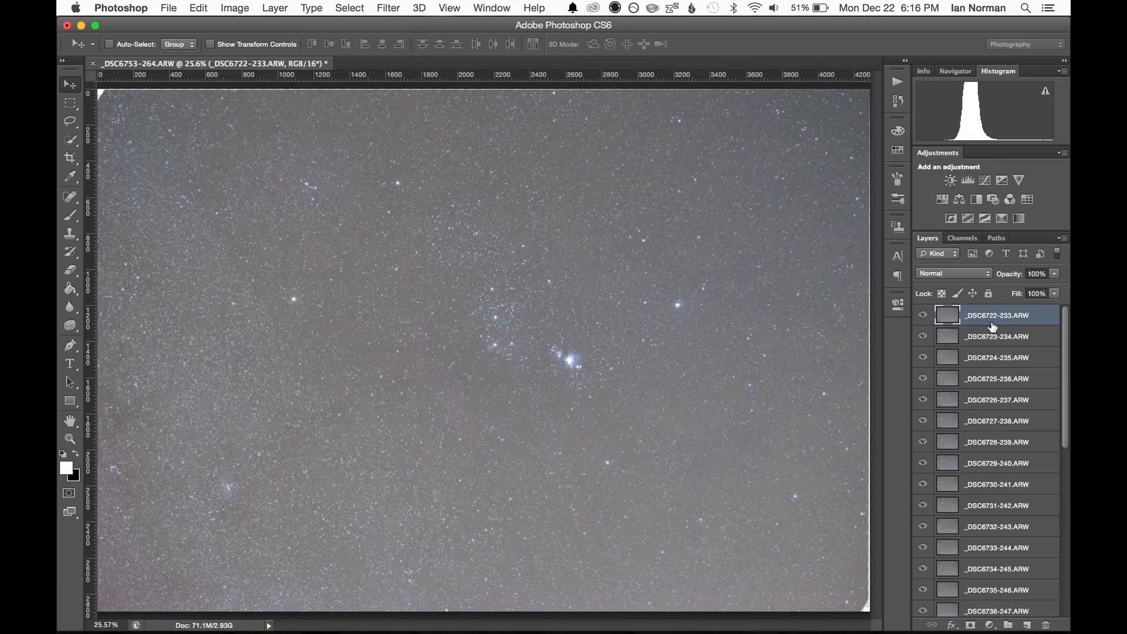
right_click(995, 315)
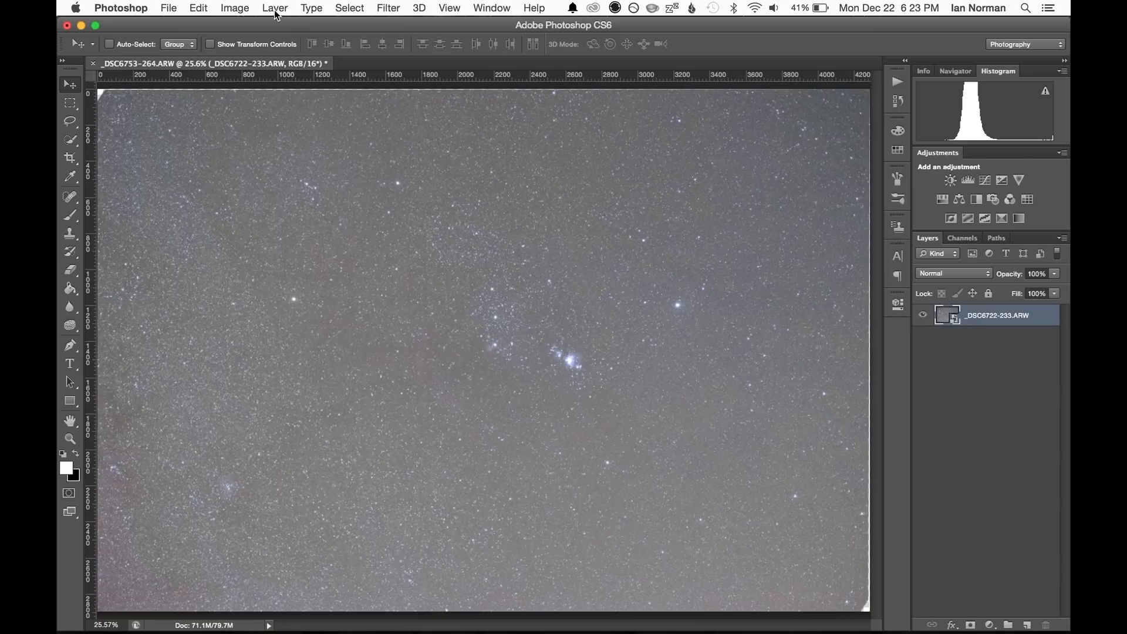
click(275, 8)
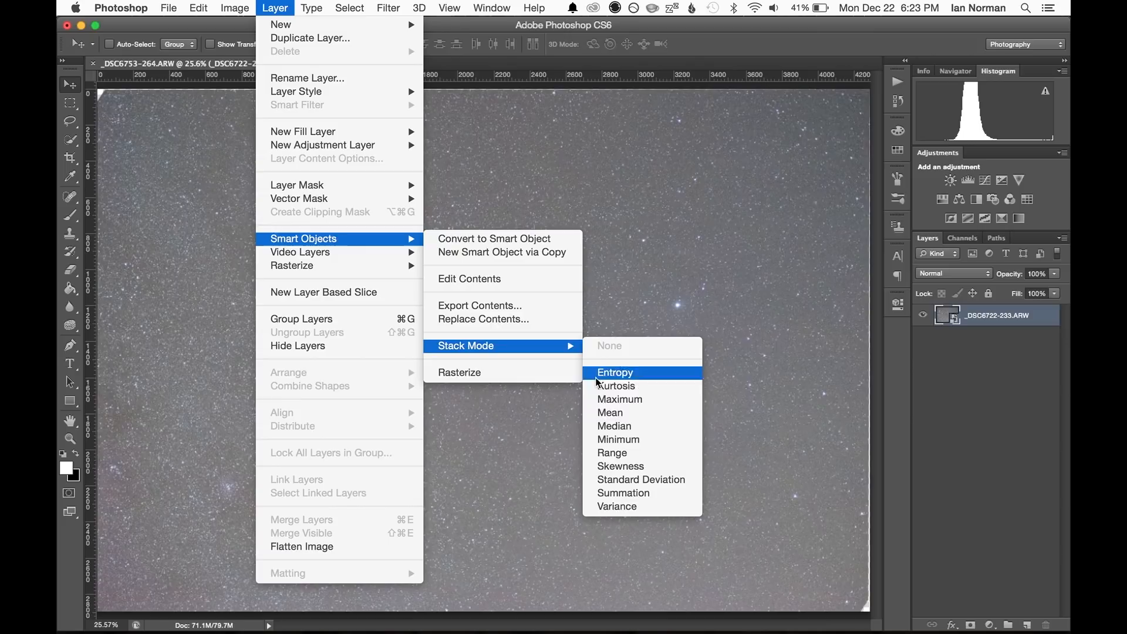
click(614, 426)
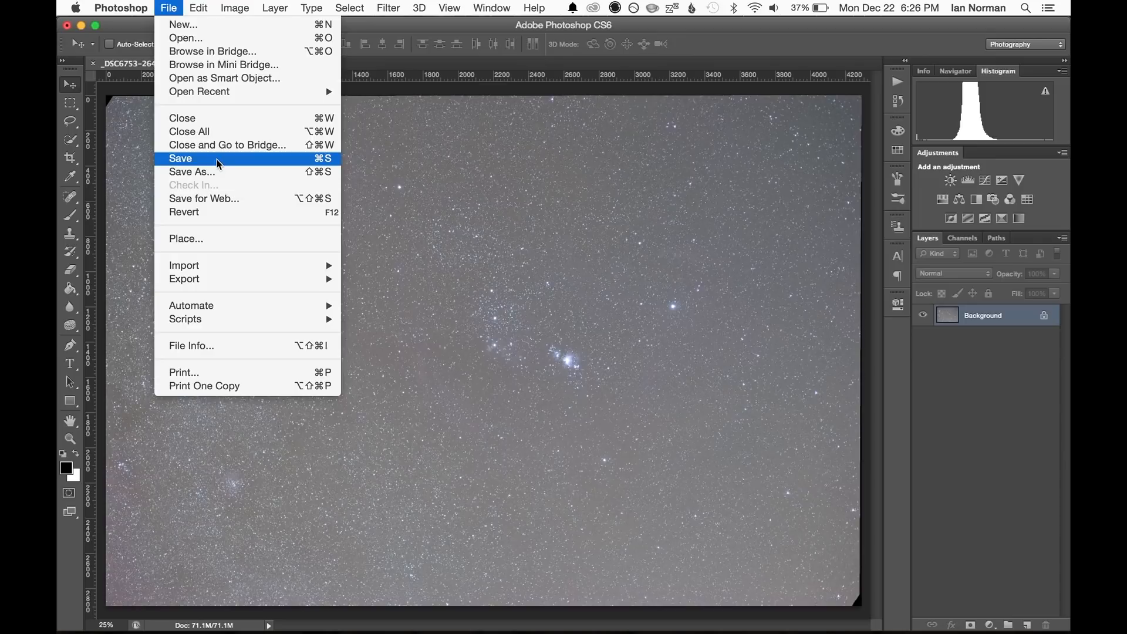
Save the combined Orion image as a TIFF and add a Curves adjustment layer.
click(985, 180)
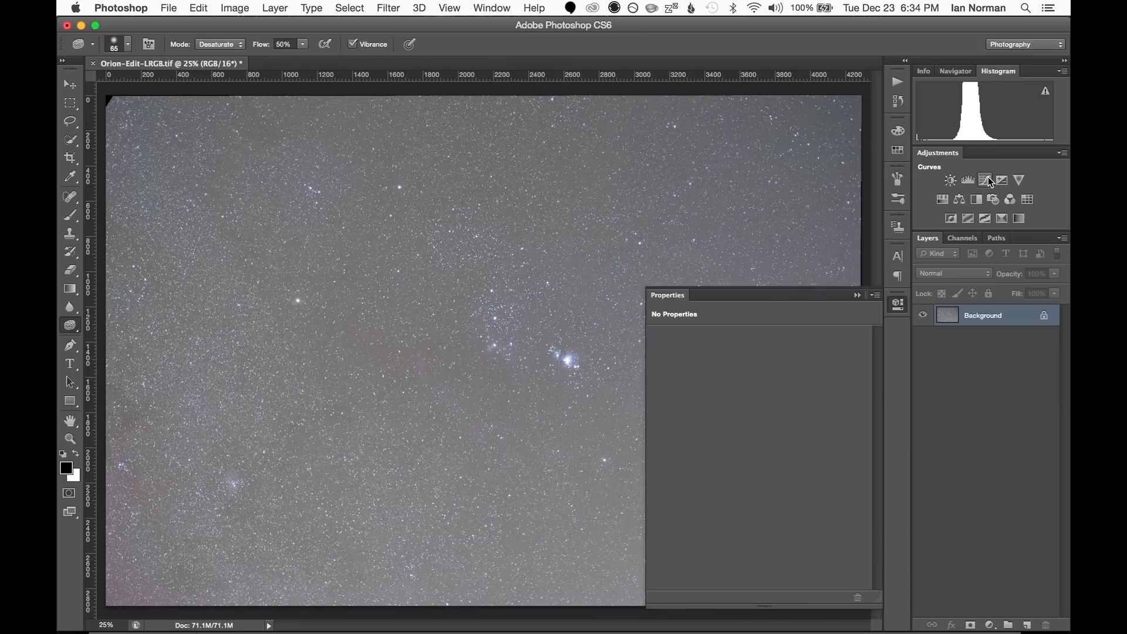
click(985, 181)
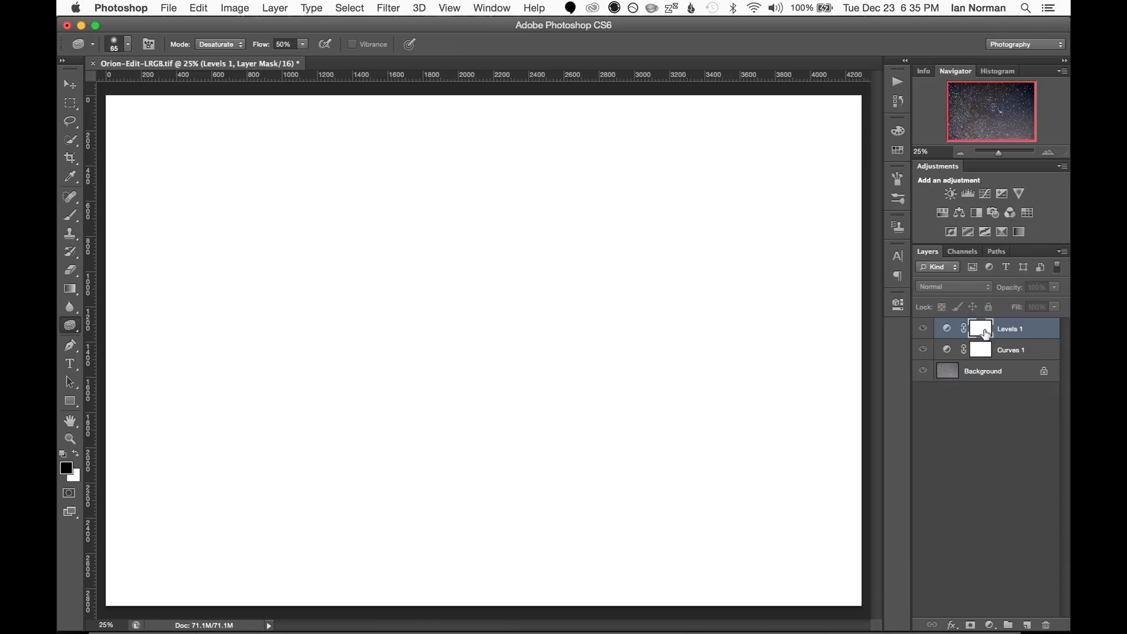
Begin renaming the bottom layer beneath Nebulosity and Detail.
click(70, 288)
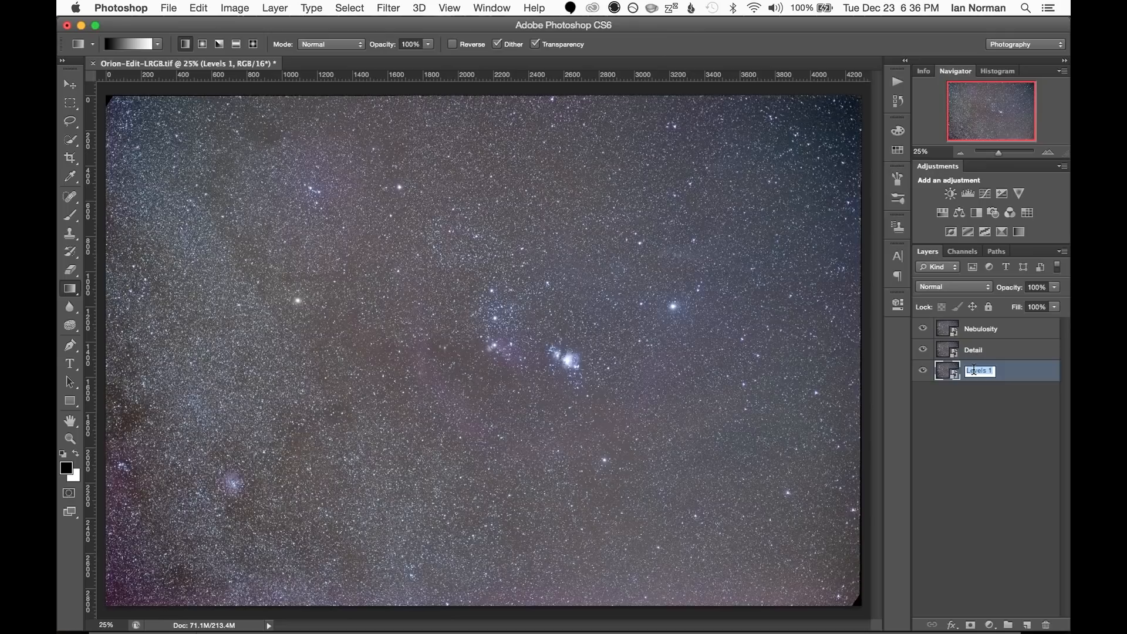
Name the bottom layer 'Color' and apply Dust & Scratches with radius 5.
text(Color)
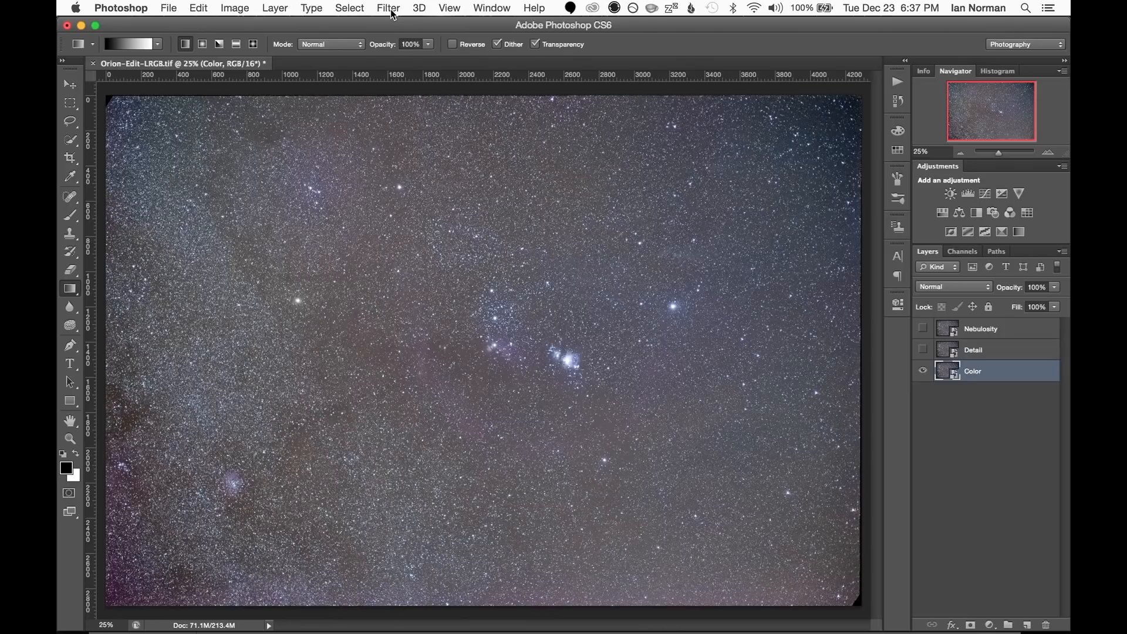
click(387, 8)
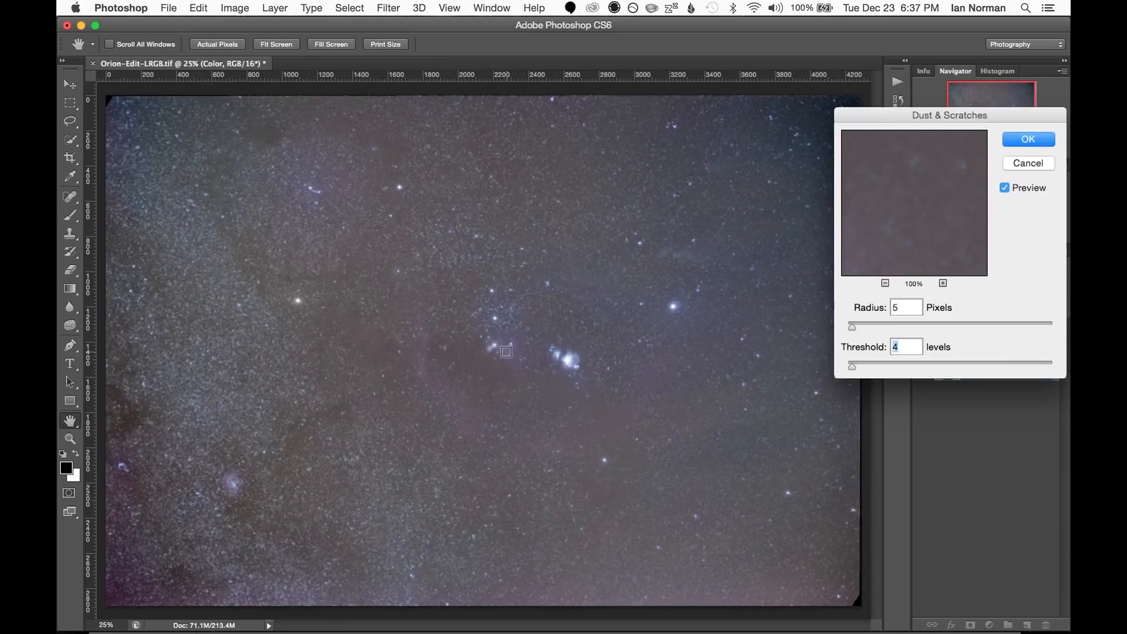
click(1028, 139)
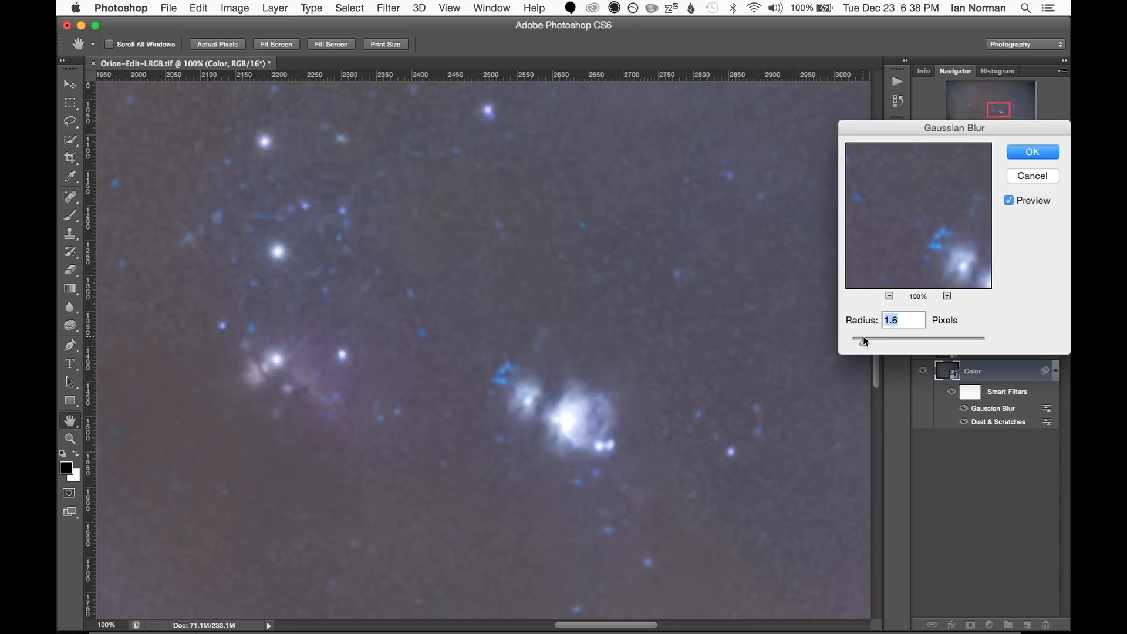
Change the Gaussian Blur radius from 1.6 to 2.0 pixels and confirm.
drag(862, 338, 867, 342)
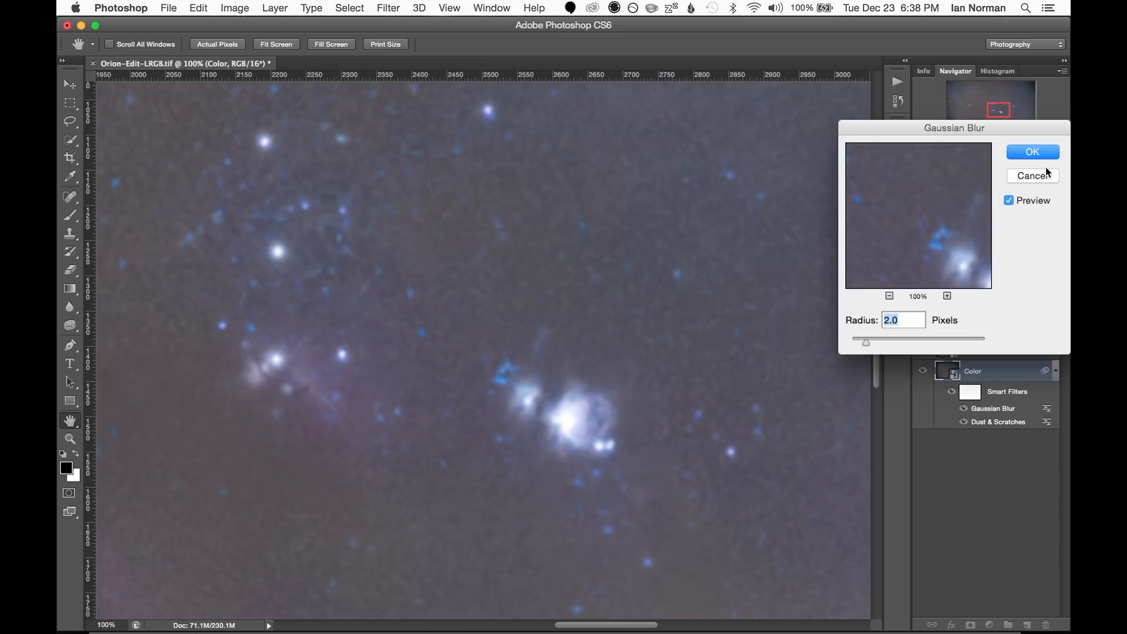
click(1032, 151)
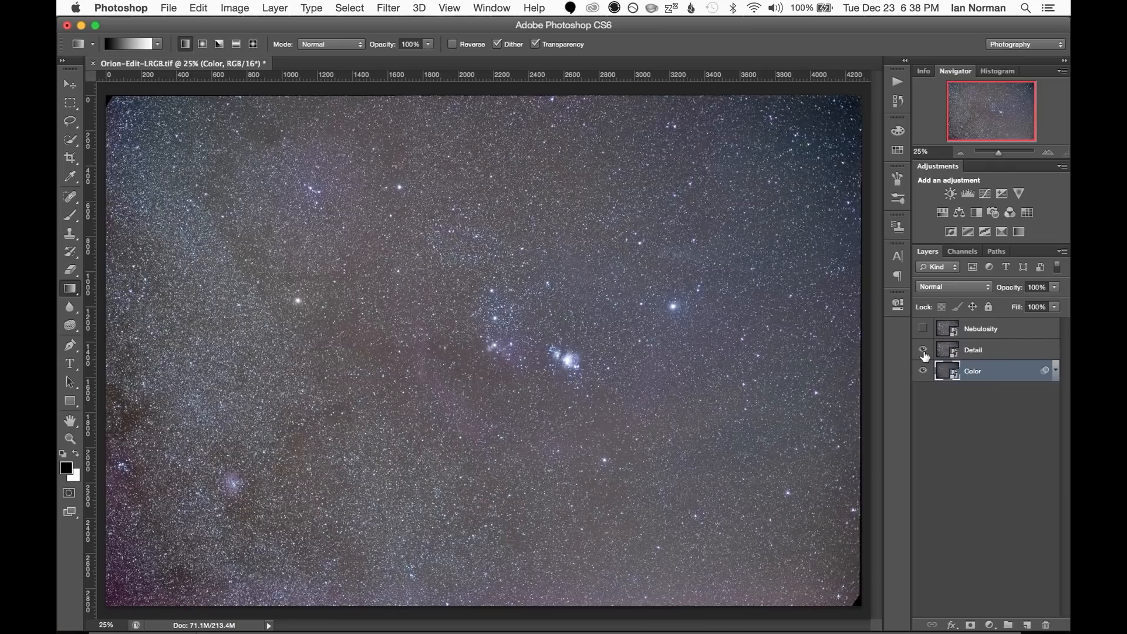
Show Detail, add a Black & White layer, darken yellows, brighten blues and magentas.
click(974, 349)
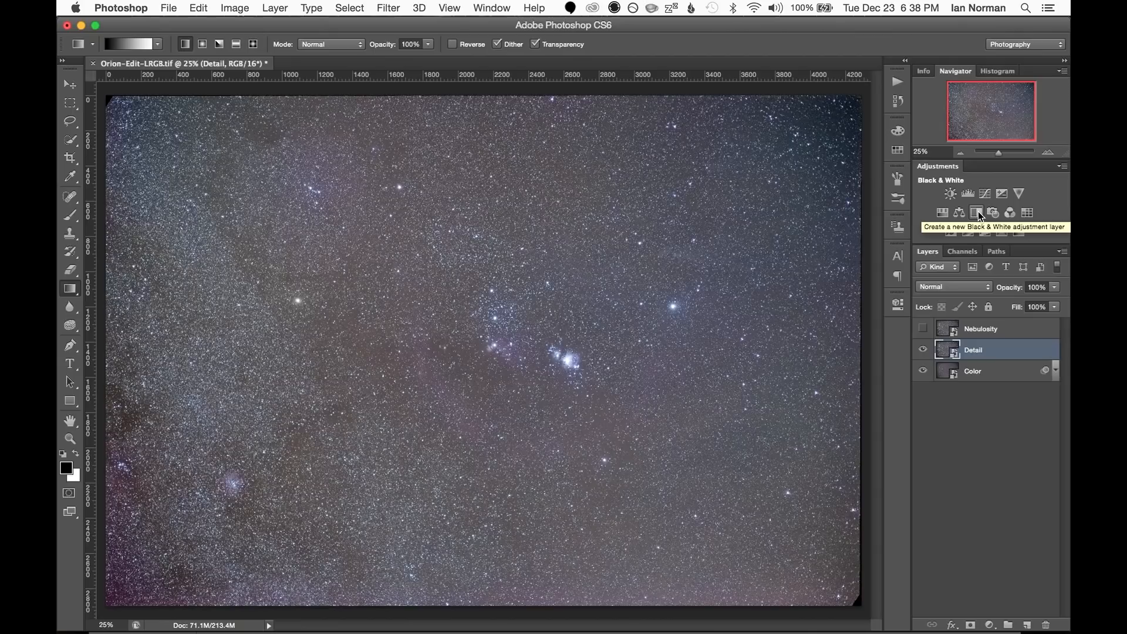
click(976, 213)
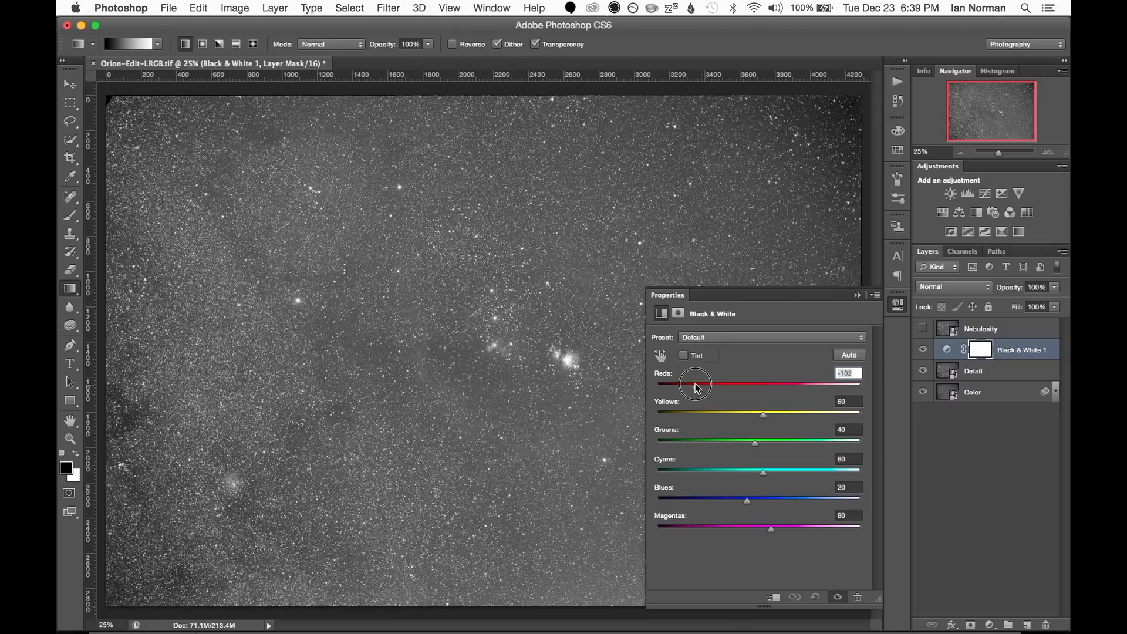
drag(763, 414, 699, 414)
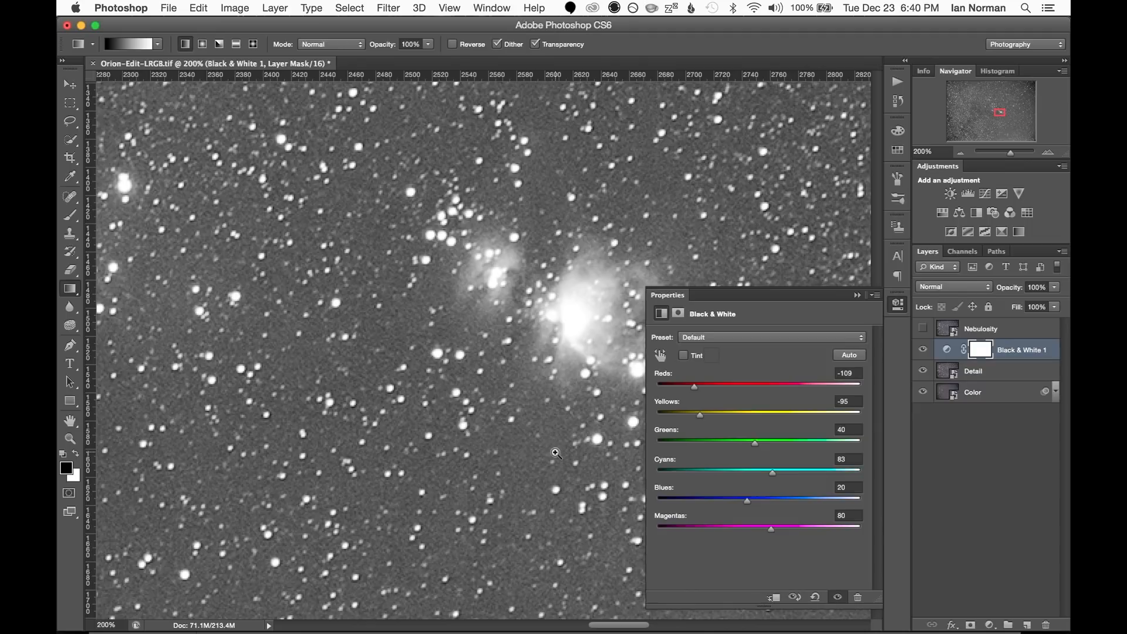
drag(746, 499, 771, 499)
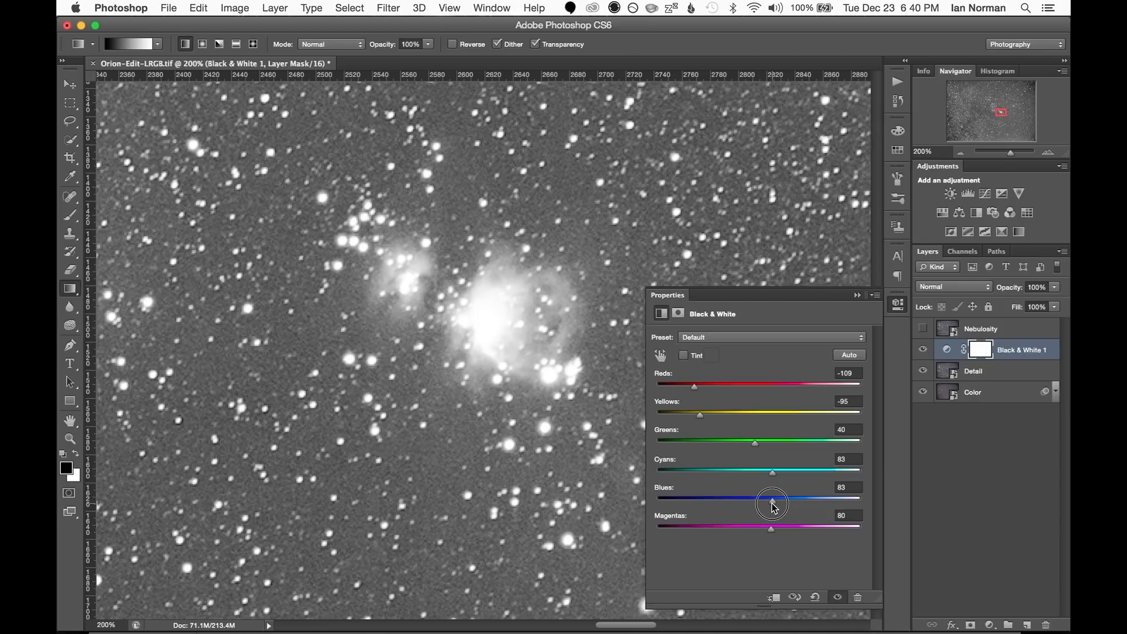
drag(772, 505, 851, 531)
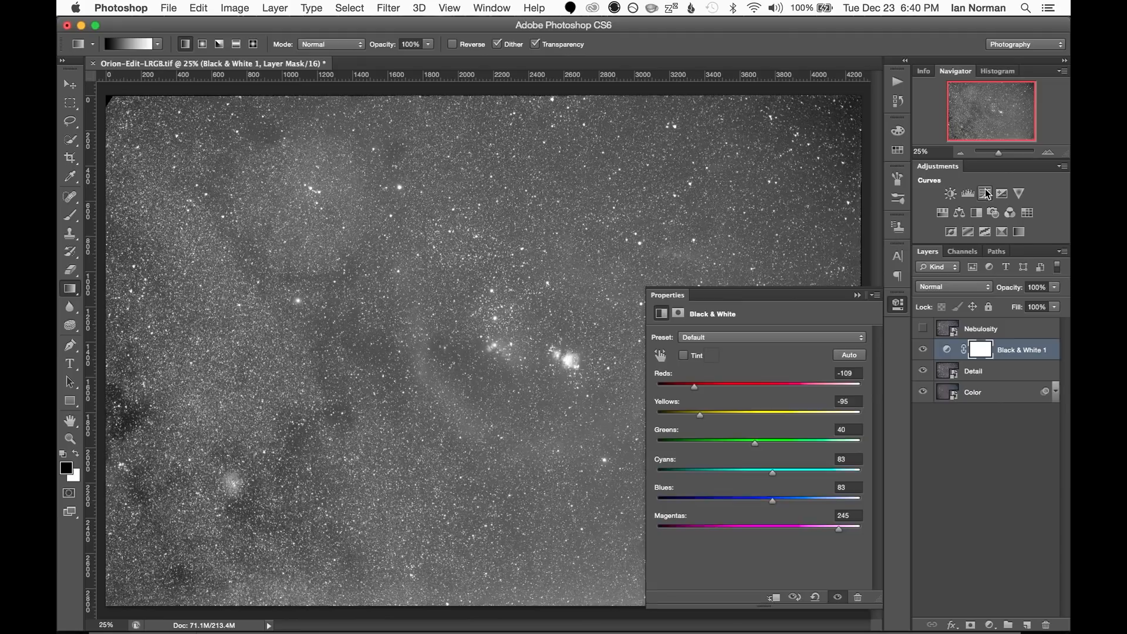
Add a Curves adjustment over Detail, lowering shadows and lifting midtones to reveal faint nebulosity.
click(968, 193)
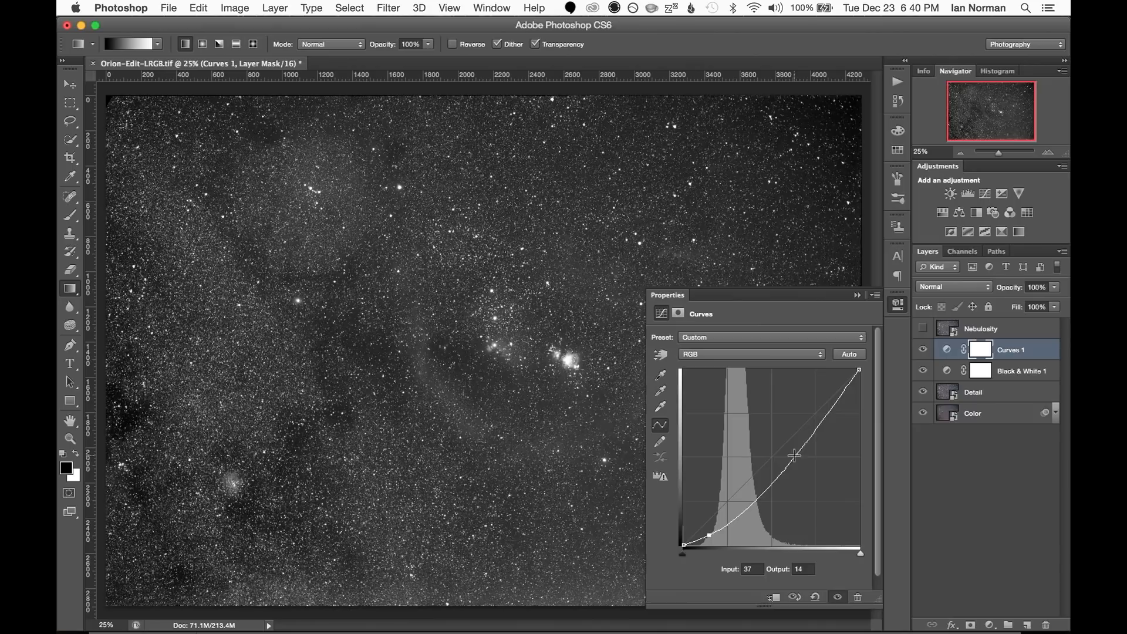
drag(796, 454, 758, 452)
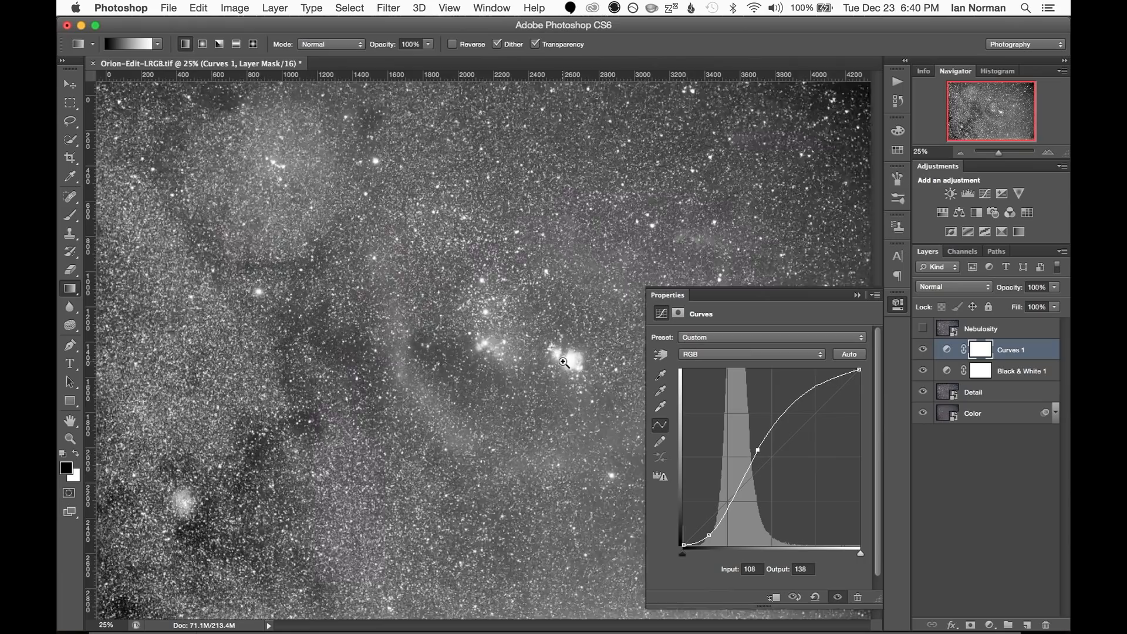
drag(756, 451, 791, 417)
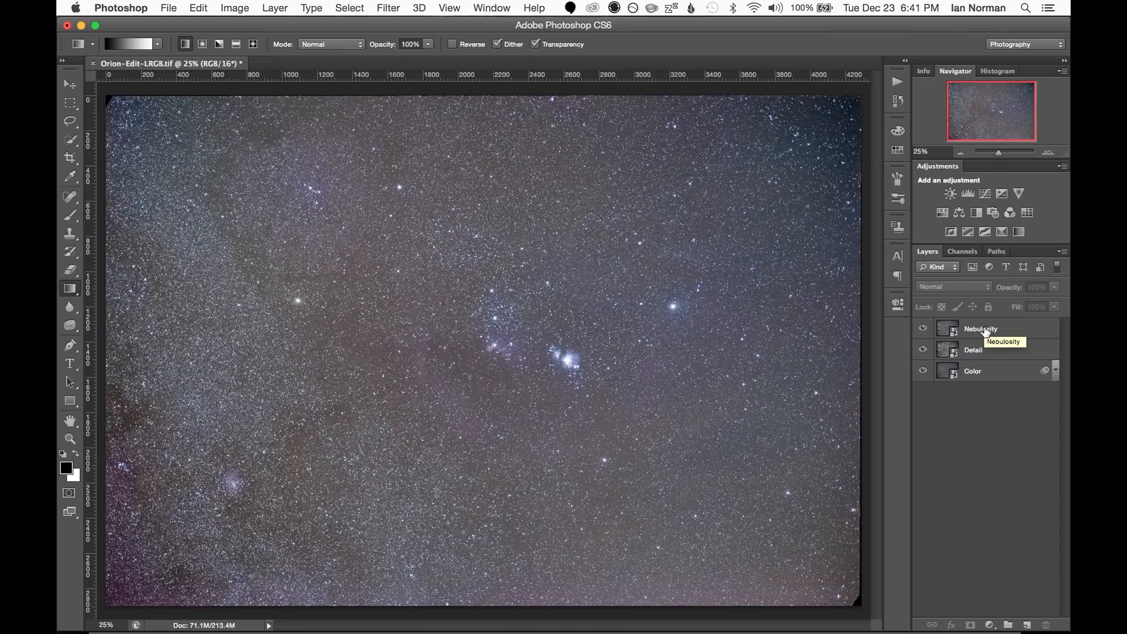
Apply Dust & Scratches (radius 5) and 2.0 px Gaussian Blur to the Nebulosity layer.
click(980, 329)
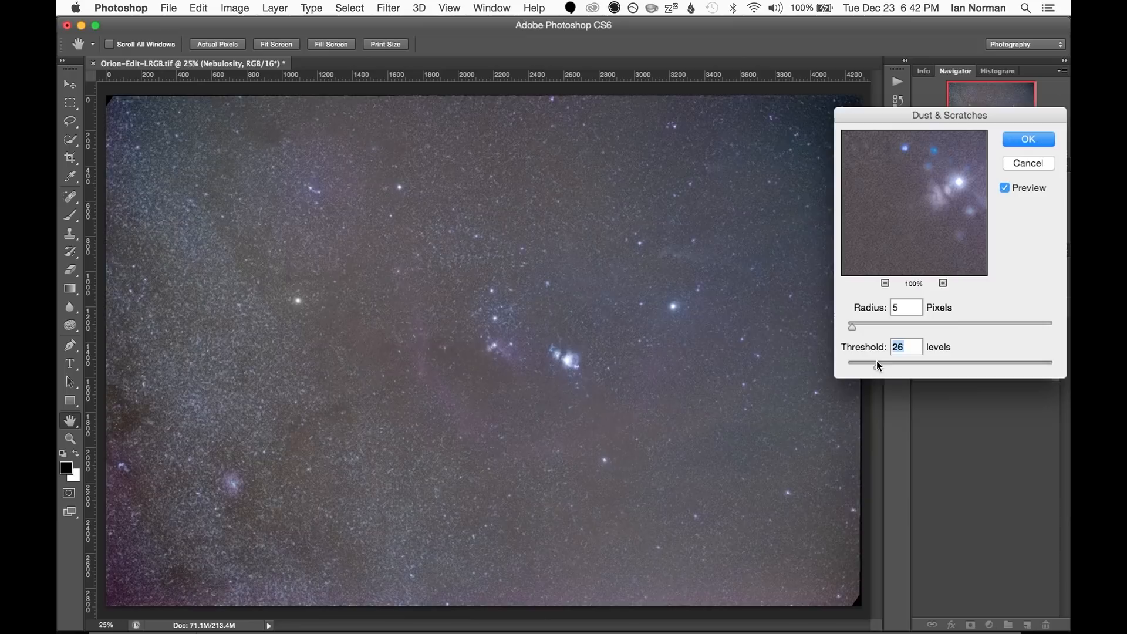
click(1027, 139)
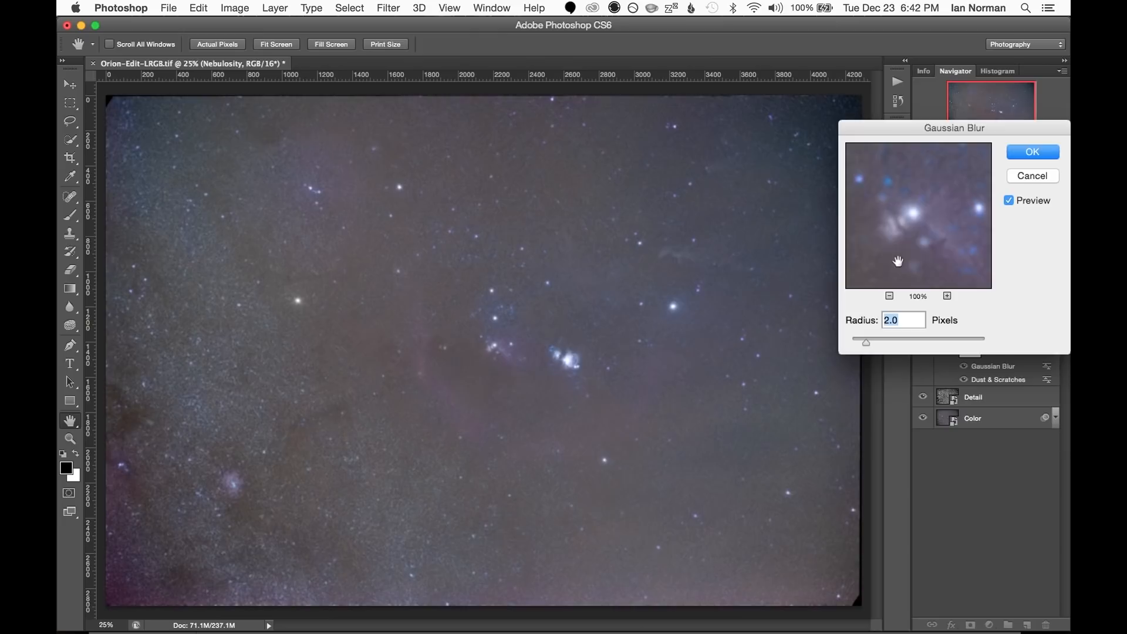
click(1031, 151)
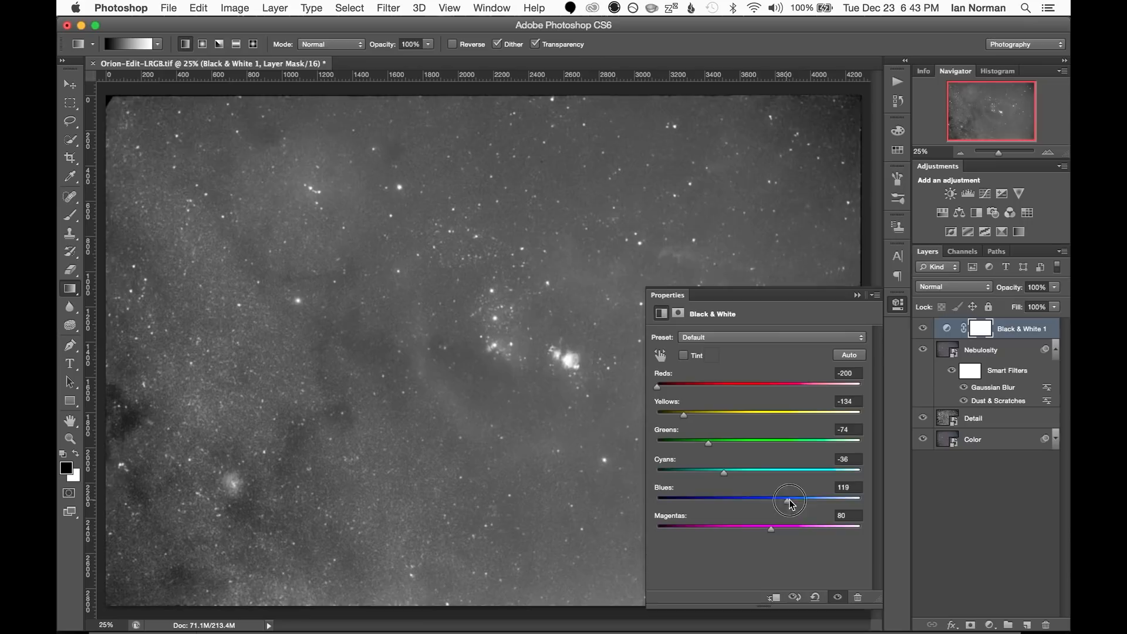
Raise the blues slider in the Black & White mix for the Nebulosity layer.
drag(789, 497, 820, 497)
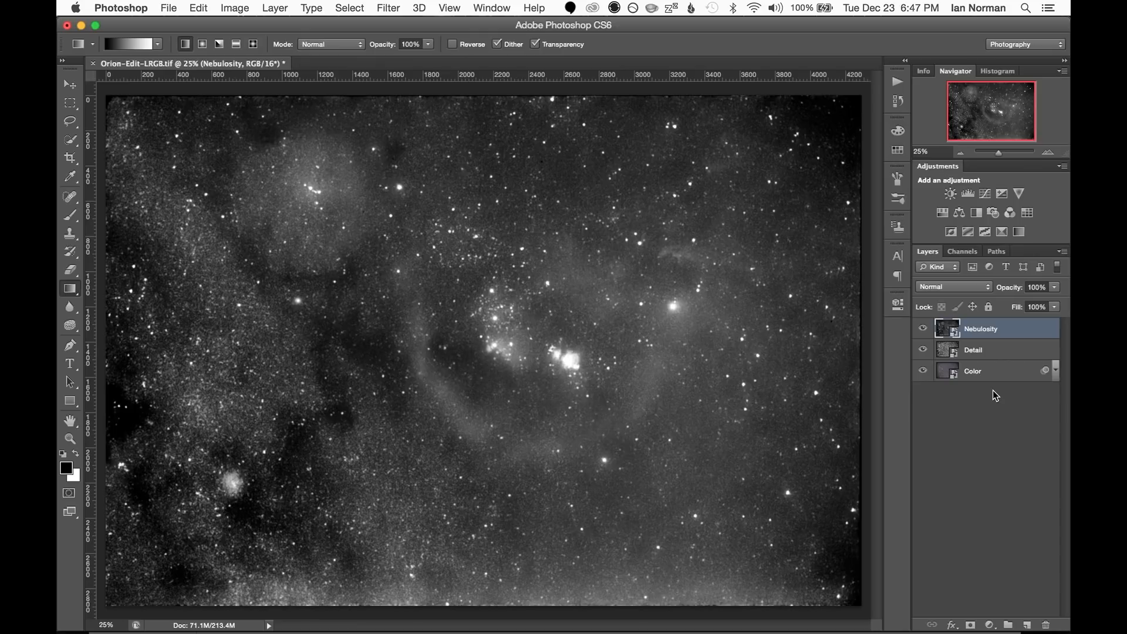
Copy all of the Detail layer and paste it into a new layer mask on Nebulosity.
click(923, 329)
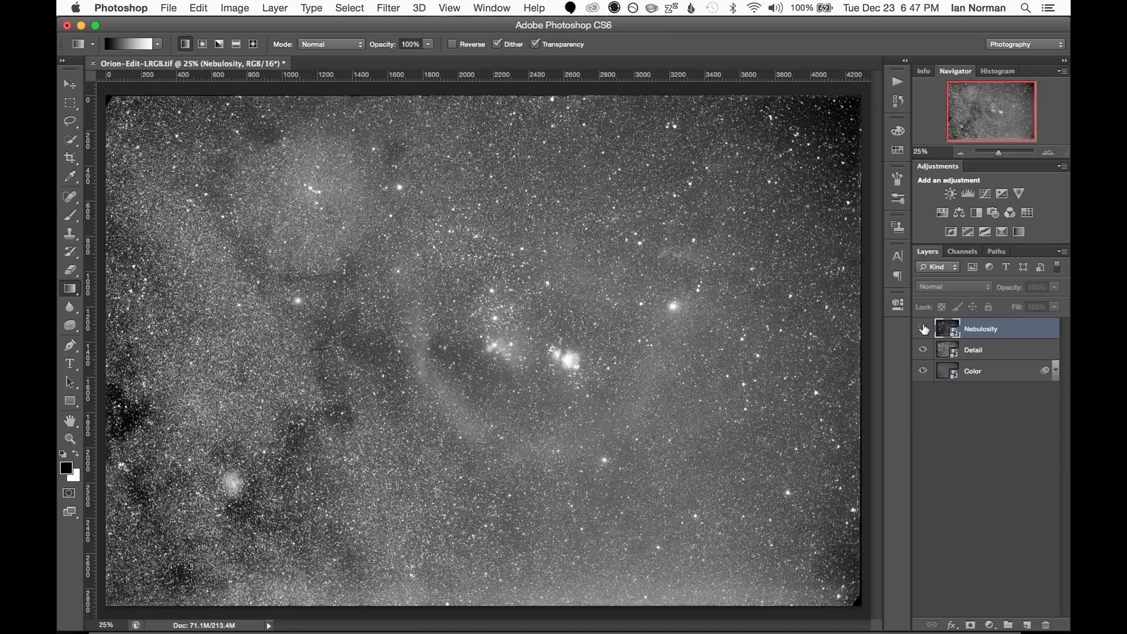
click(979, 350)
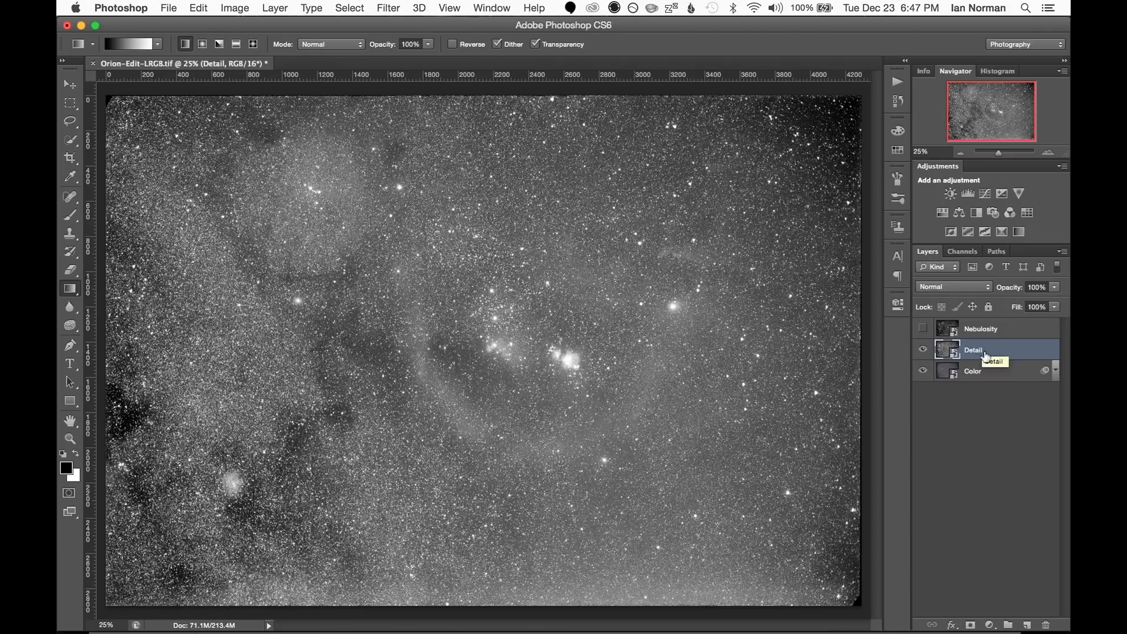
click(198, 8)
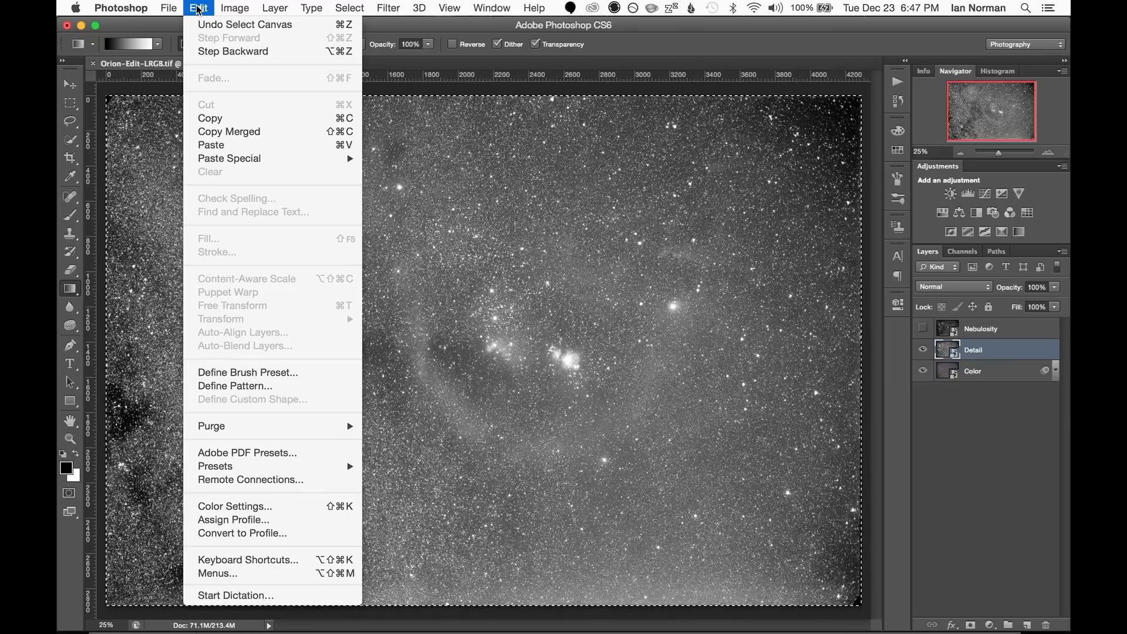
click(924, 329)
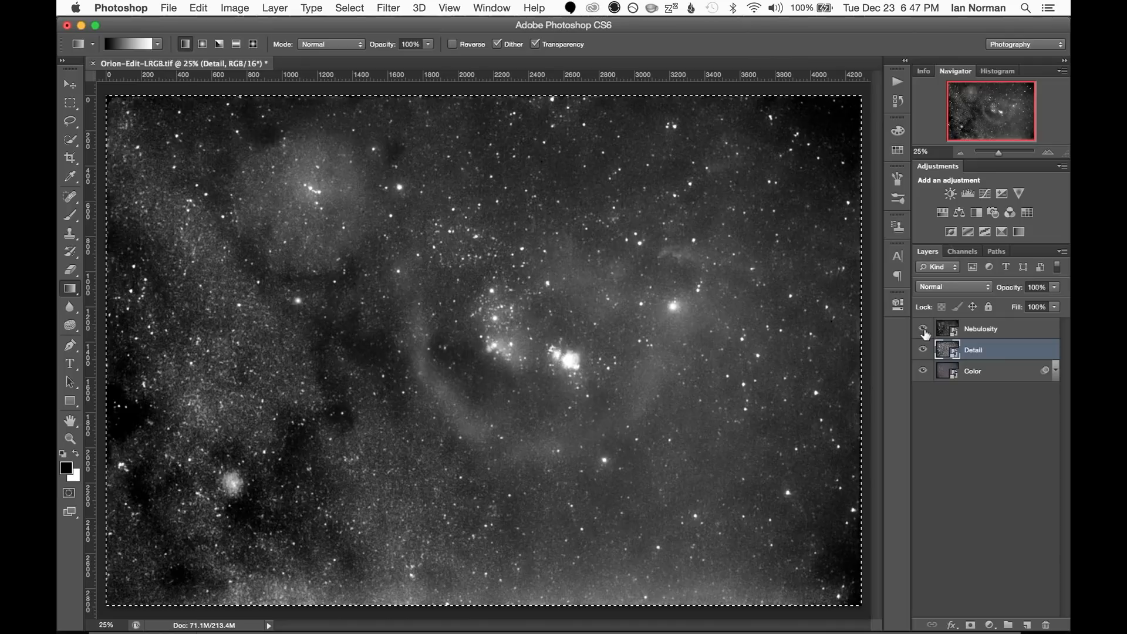
click(980, 329)
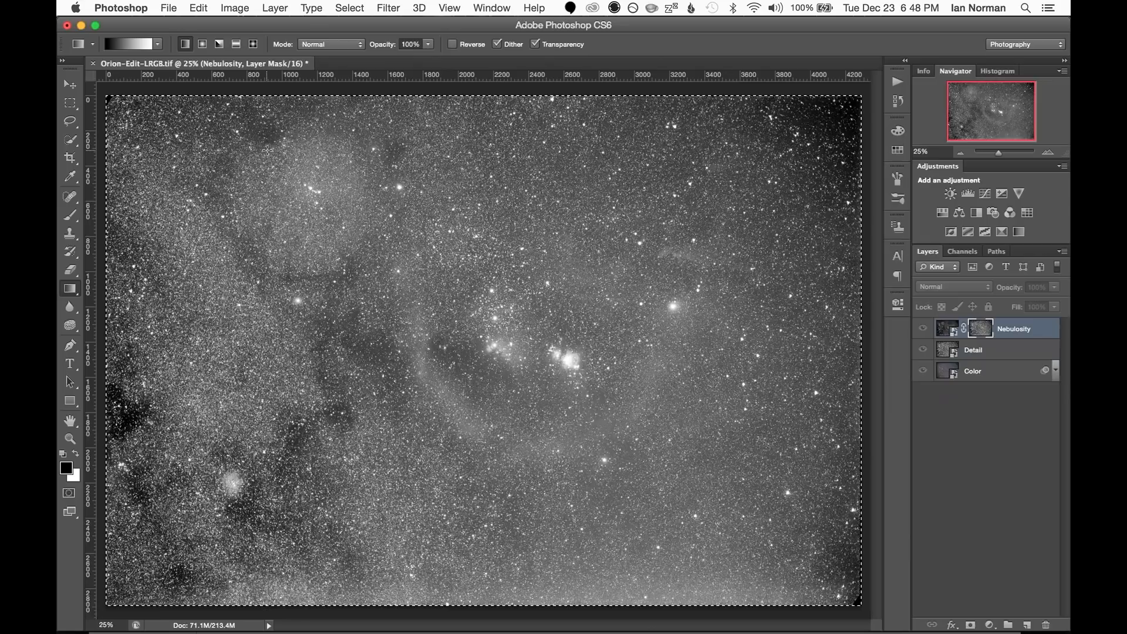
key(cmd+i)
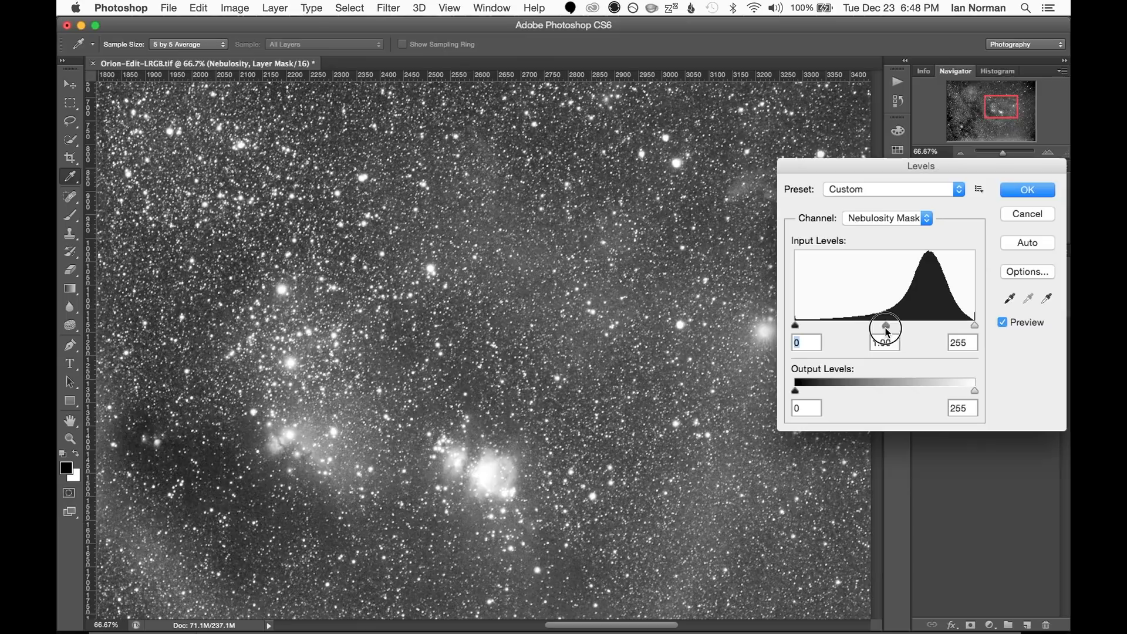
Move the Levels input sliders to boost the Nebulosity mask's midtone contrast.
click(1027, 189)
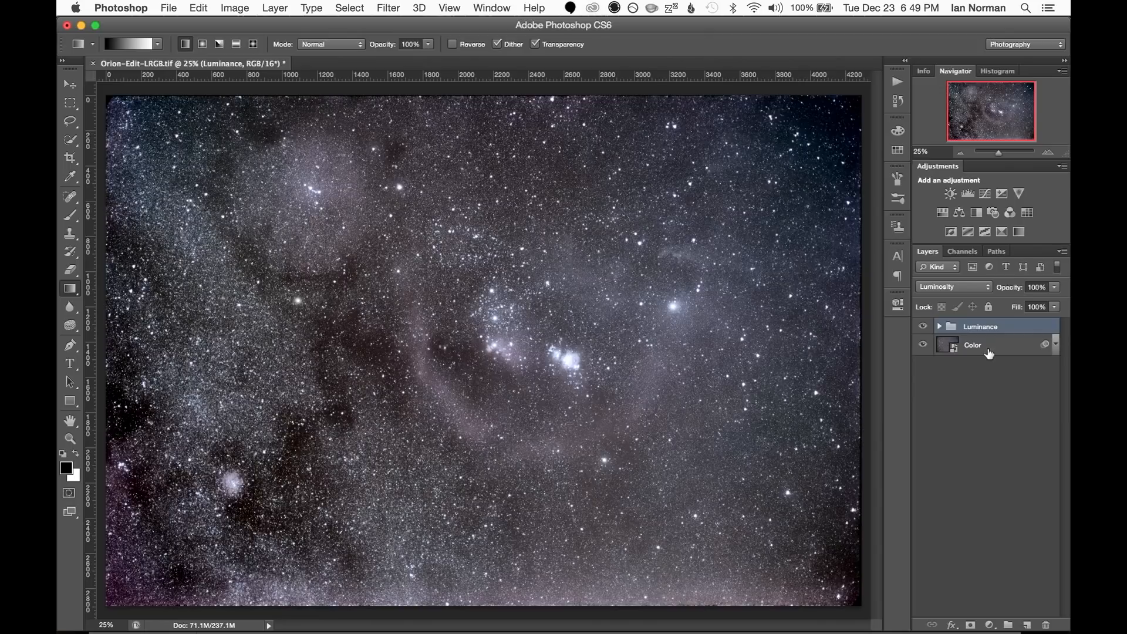
Select the Color layer as the base for the colour adjustments.
click(973, 345)
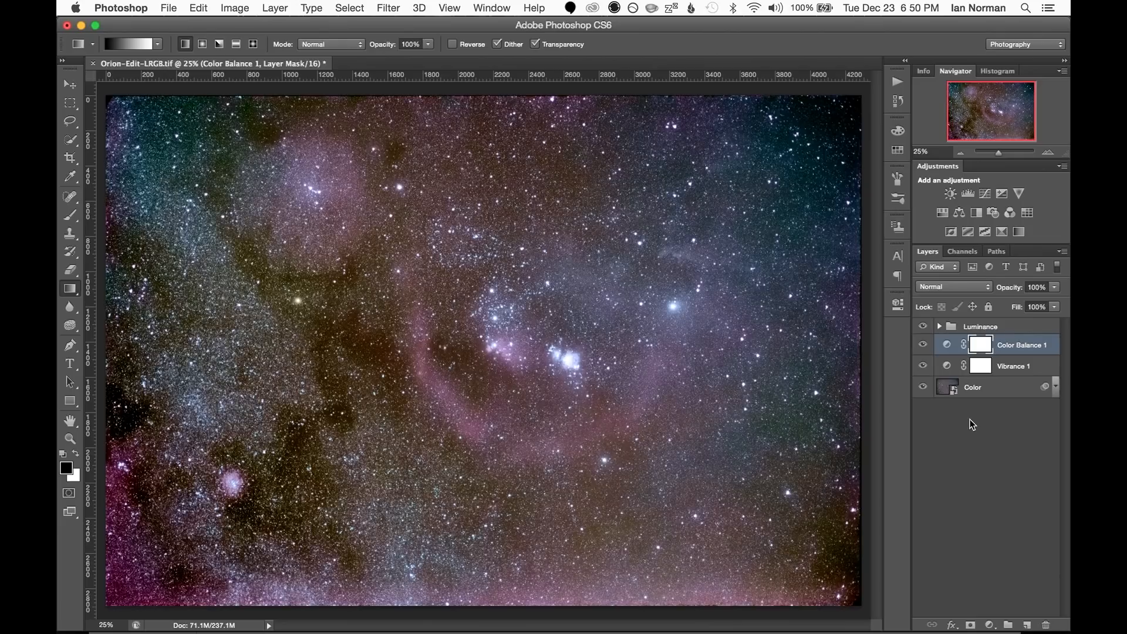
Duplicate the Color layer and rename the copy 'Star Glow'.
click(972, 387)
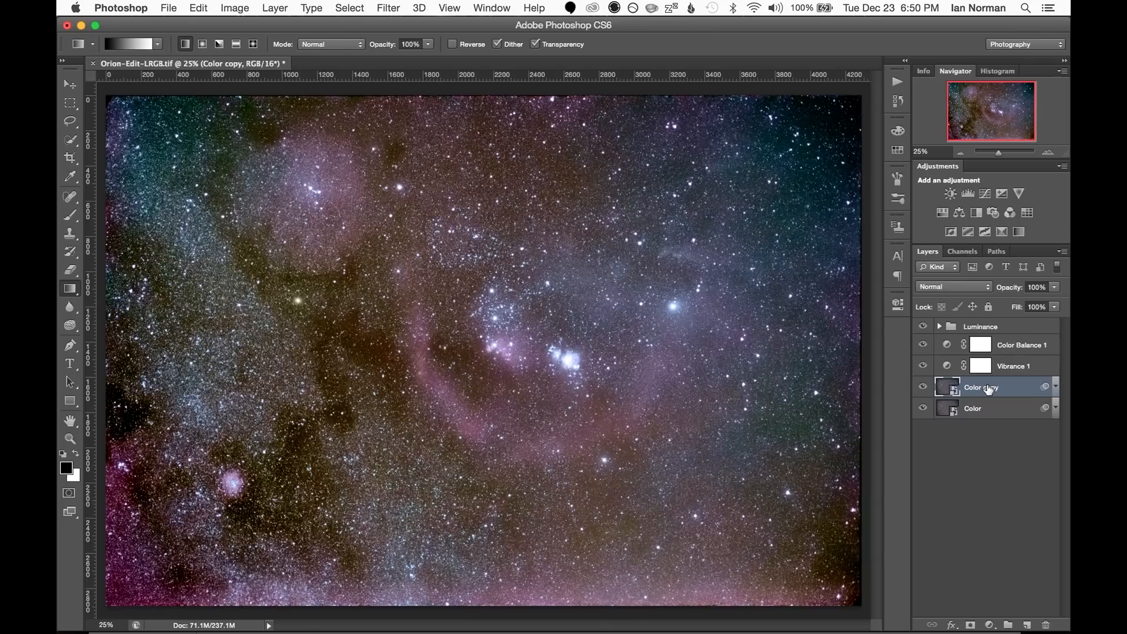
double_click(981, 387)
text(Star Glow)
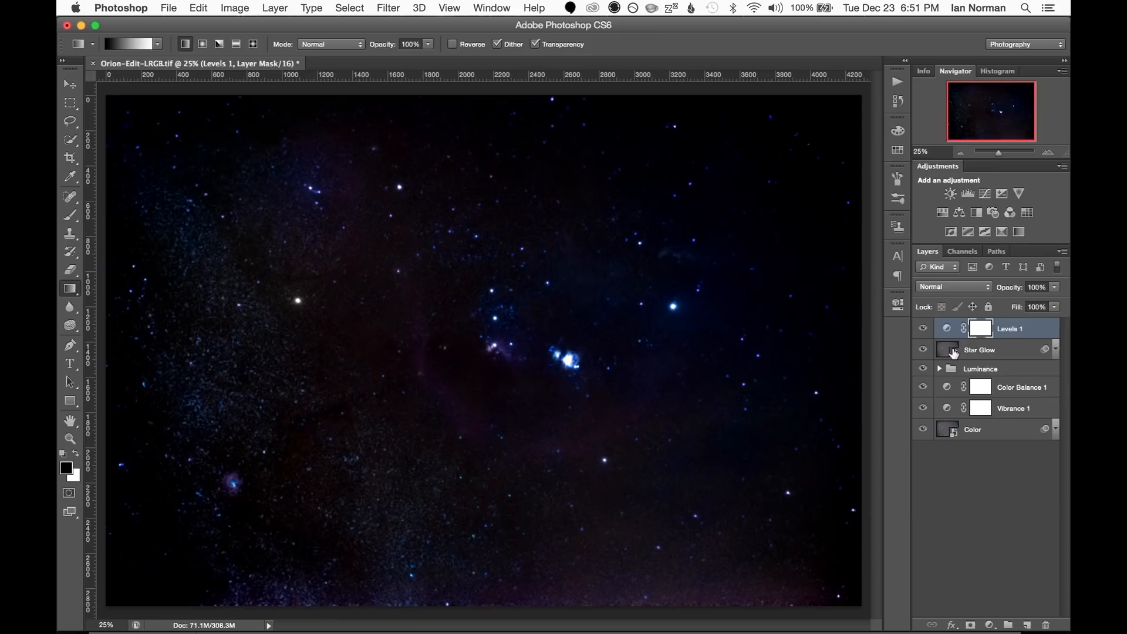
click(387, 8)
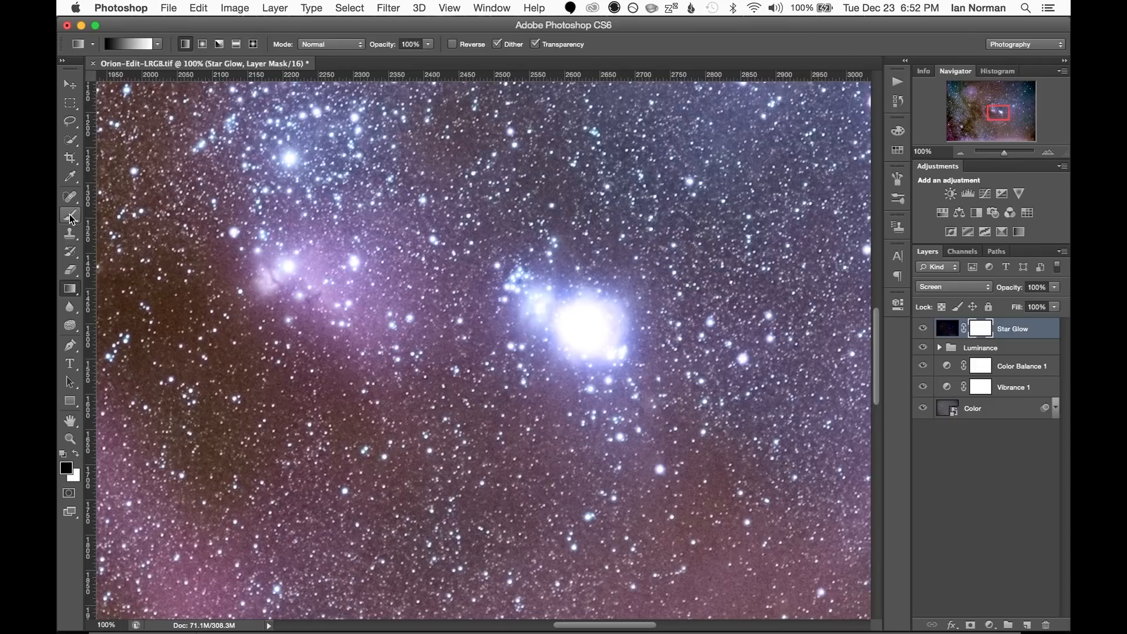
Paint out the bright star's glow on the mask and add an S-shaped Curves adjustment.
click(564, 320)
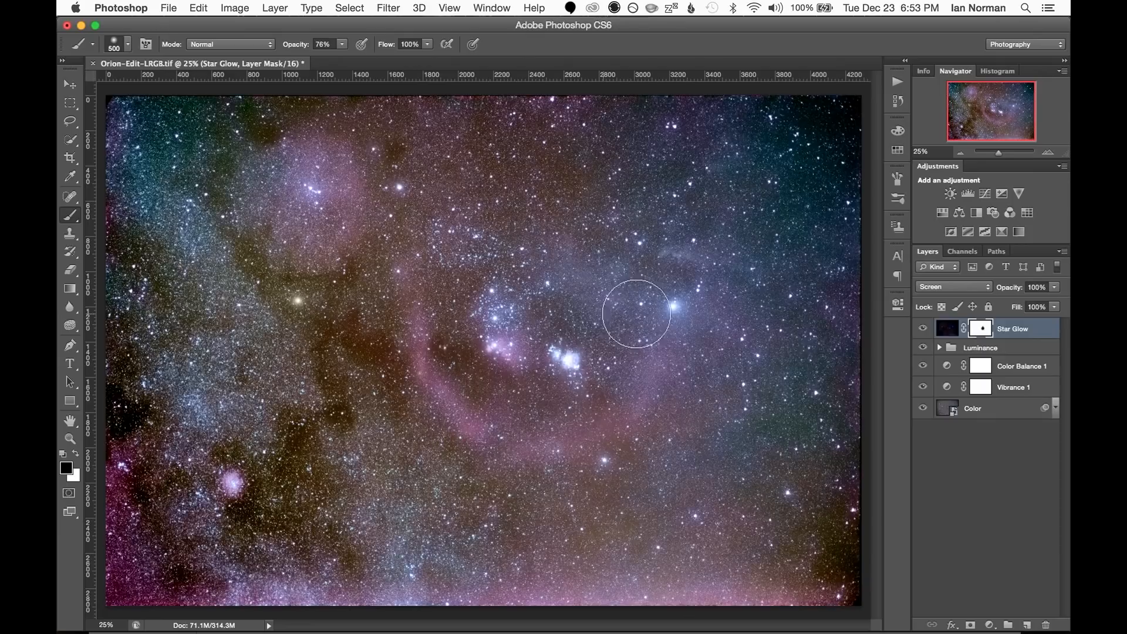
click(967, 194)
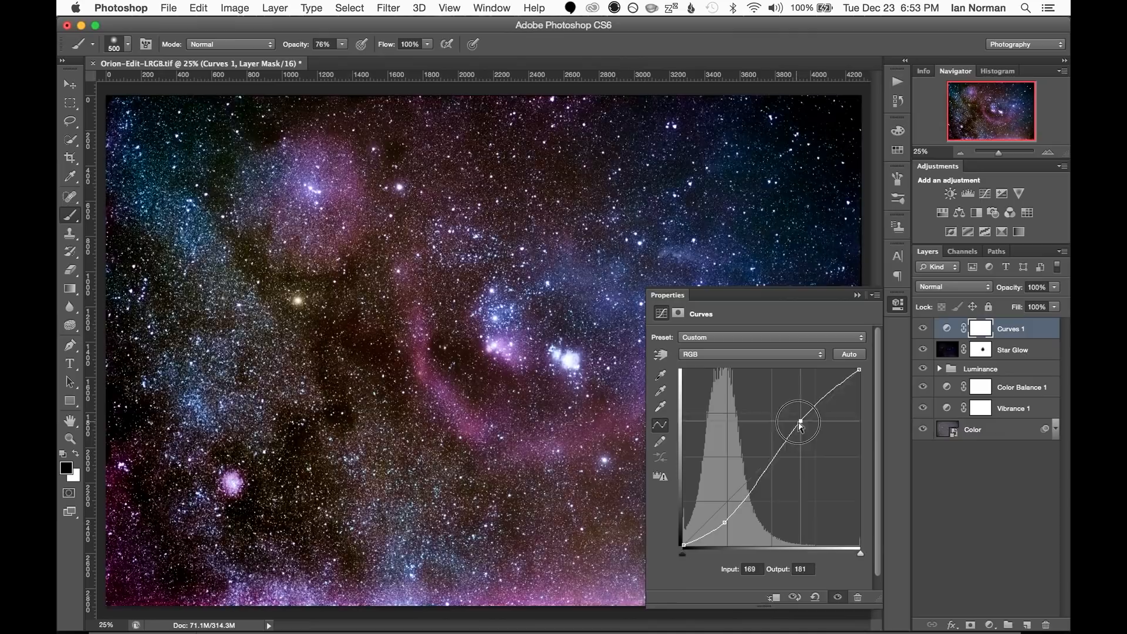
click(169, 8)
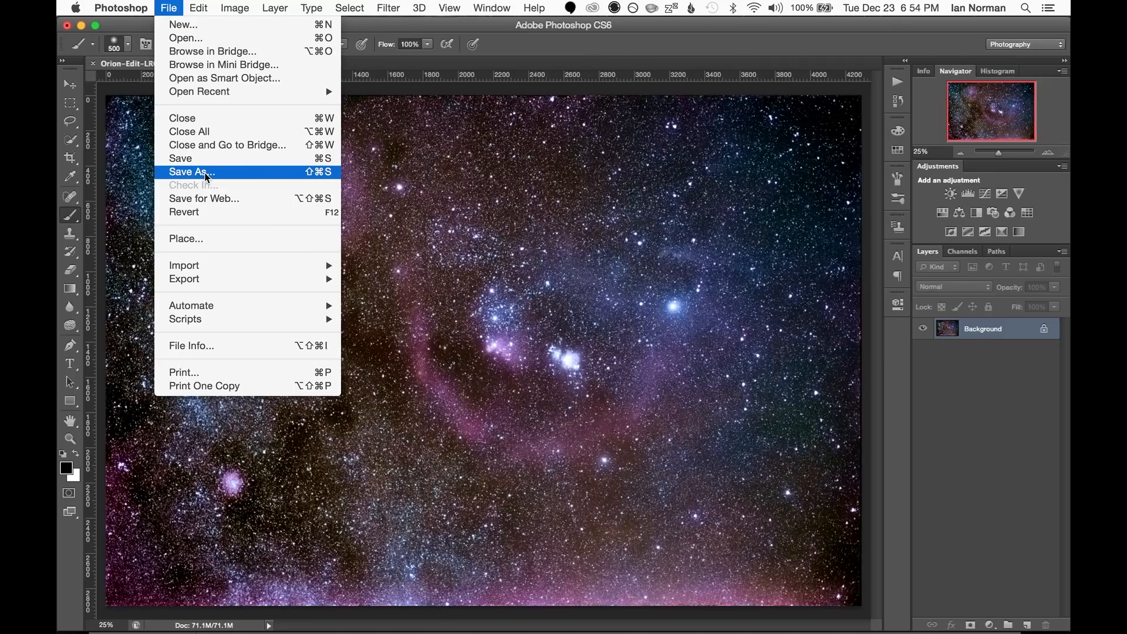